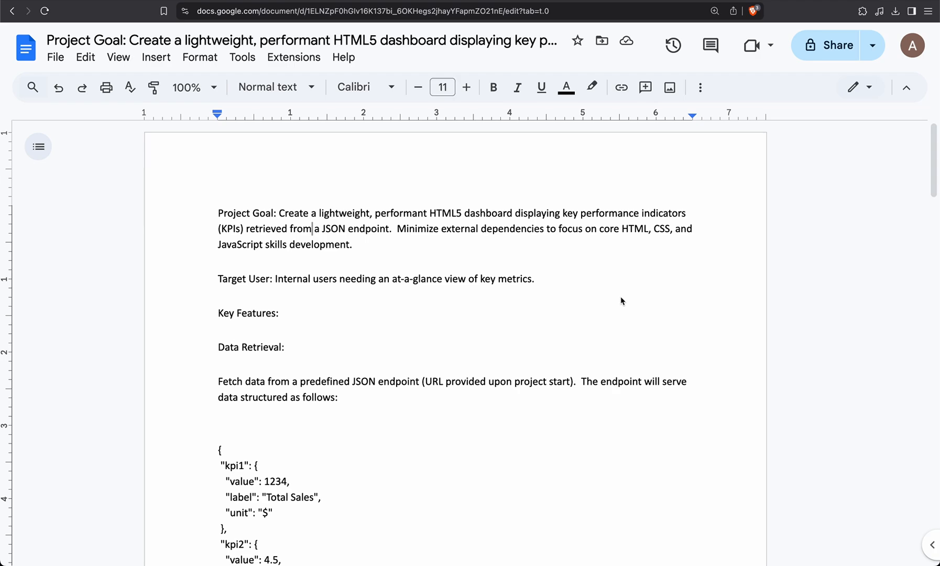
{"action": "mouse_move", "coordinate": [535, 288]}
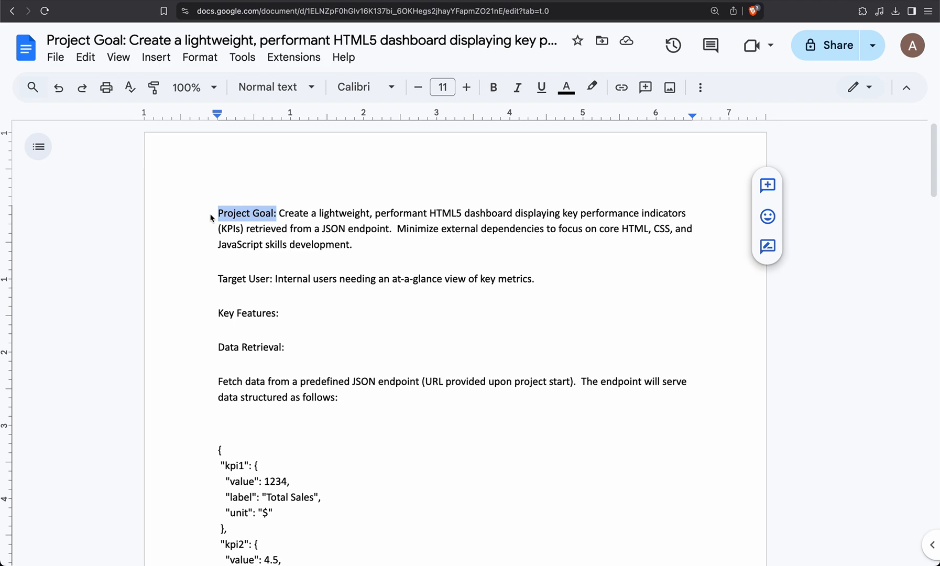
Review the pasted requirements prompt while the agent generates index.html, script.js and style.css.
{"action": "scroll", "scroll_direction": "down", "scroll_amount": 3}
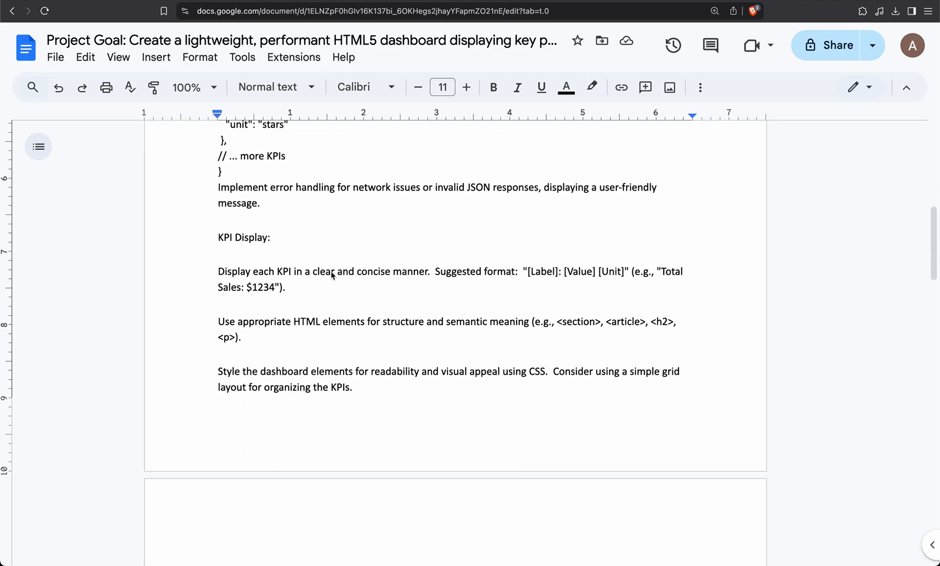
{"action": "scroll", "scroll_direction": "down", "scroll_amount": 3}
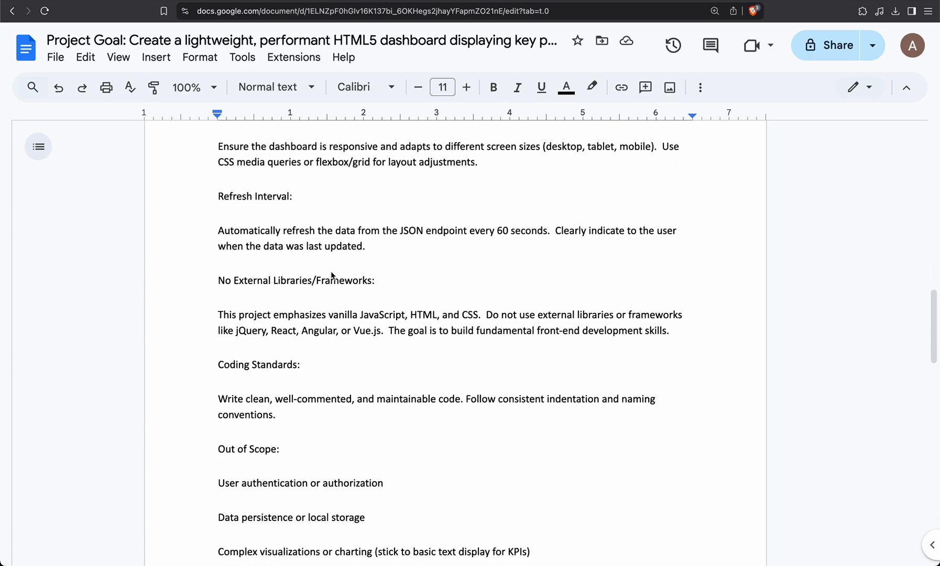
{"action": "scroll", "scroll_direction": "down", "scroll_amount": 3}
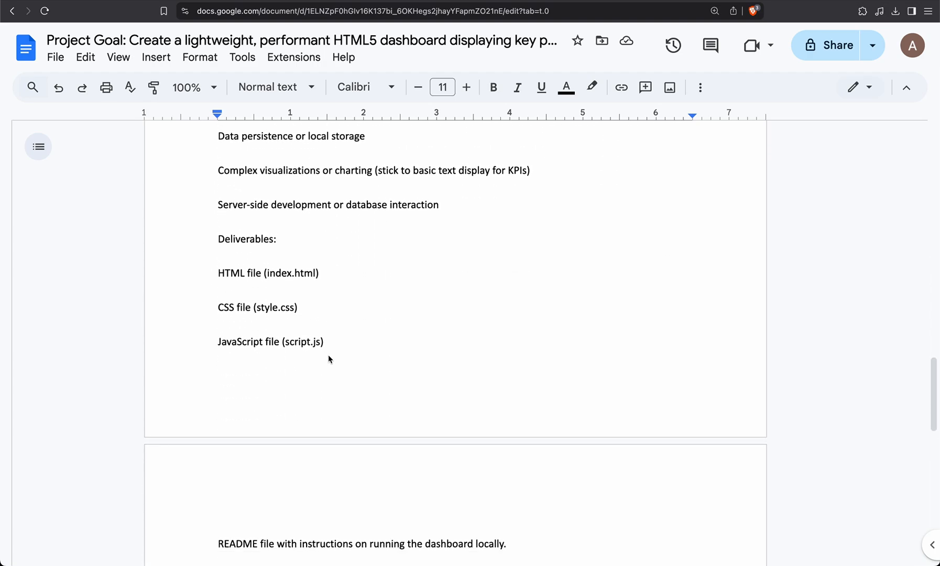
{"action": "scroll", "scroll_direction": "down", "scroll_amount": 3}
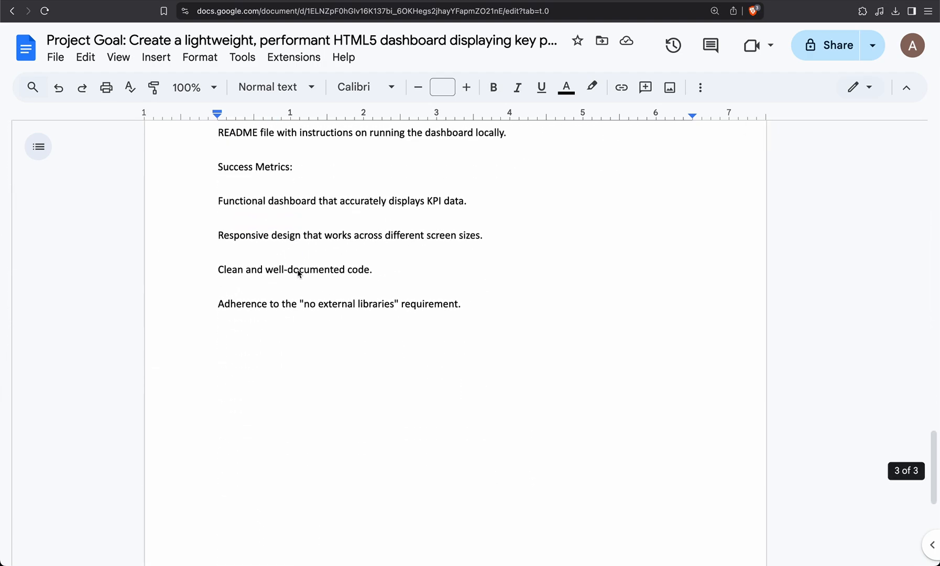
{"action": "scroll", "scroll_direction": "down", "scroll_amount": 3}
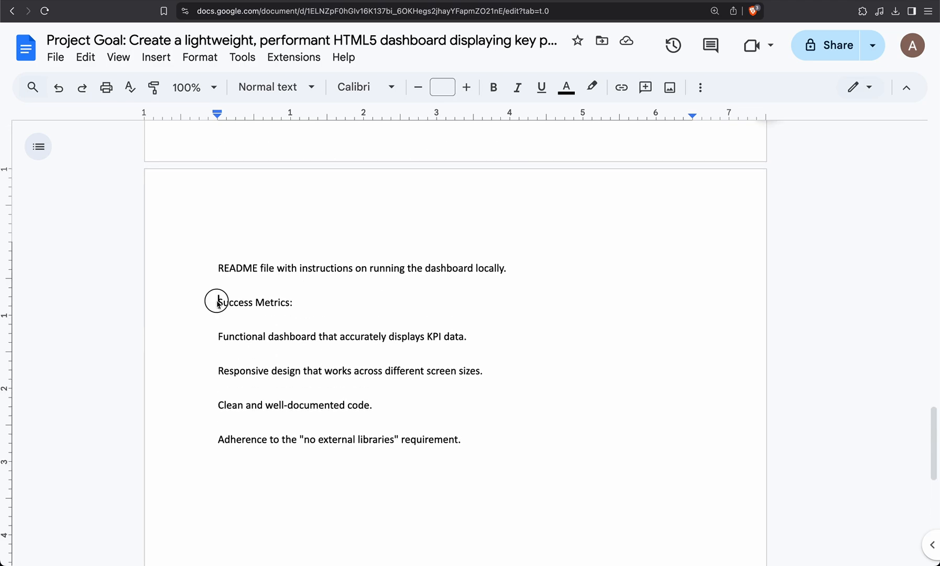
{"action": "double_click", "coordinate": [254, 302]}
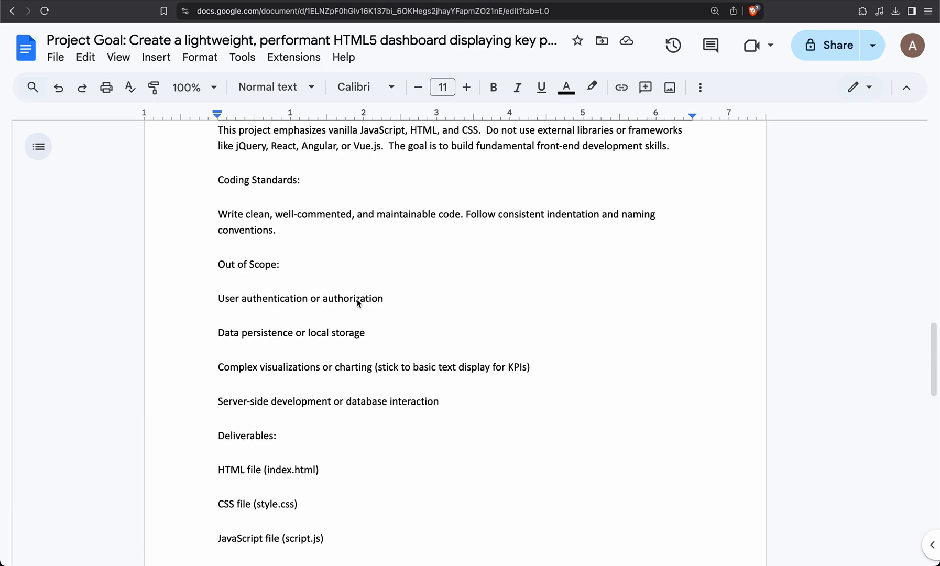
{"action": "double_click", "coordinate": [247, 264]}
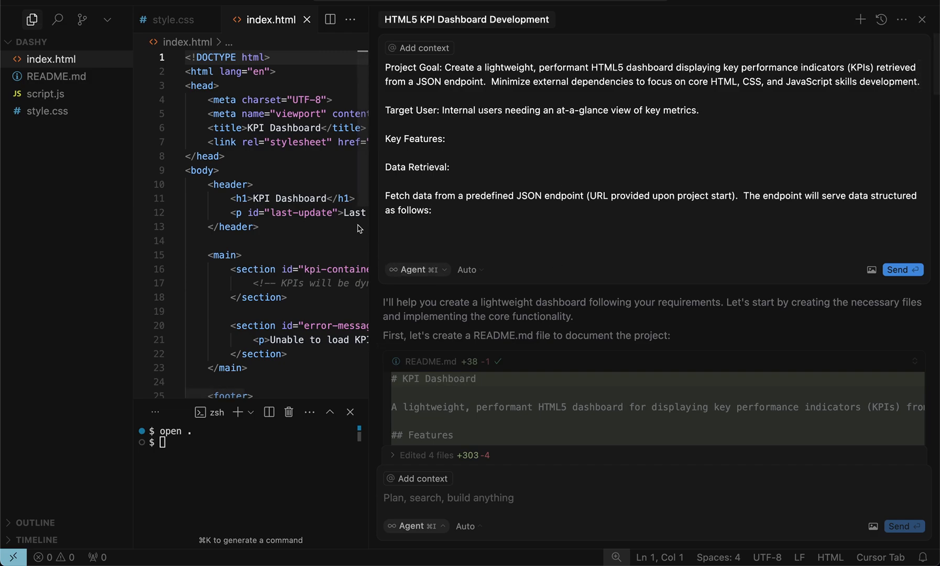
{"action": "scroll", "scroll_direction": "down", "scroll_amount": 3}
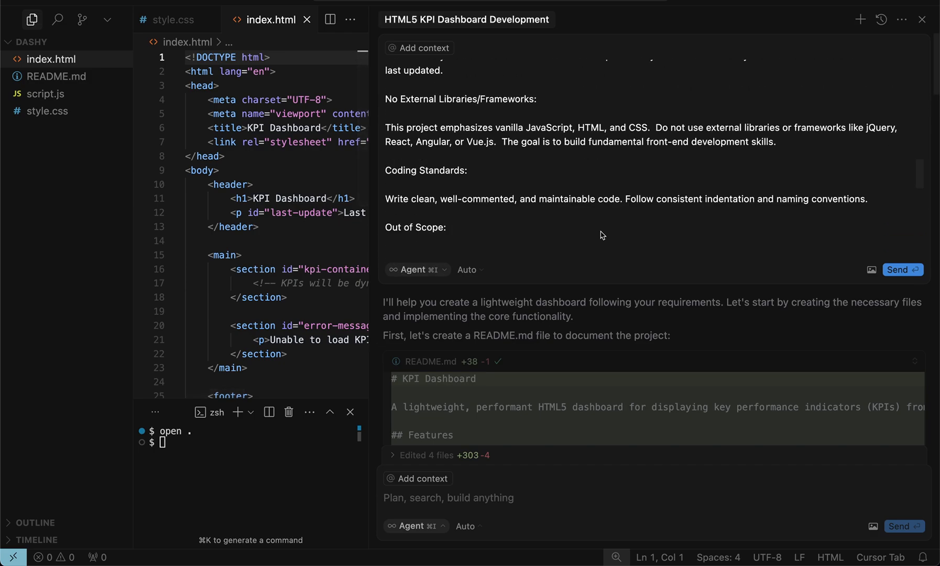
{"action": "scroll", "scroll_direction": "down", "scroll_amount": 3}
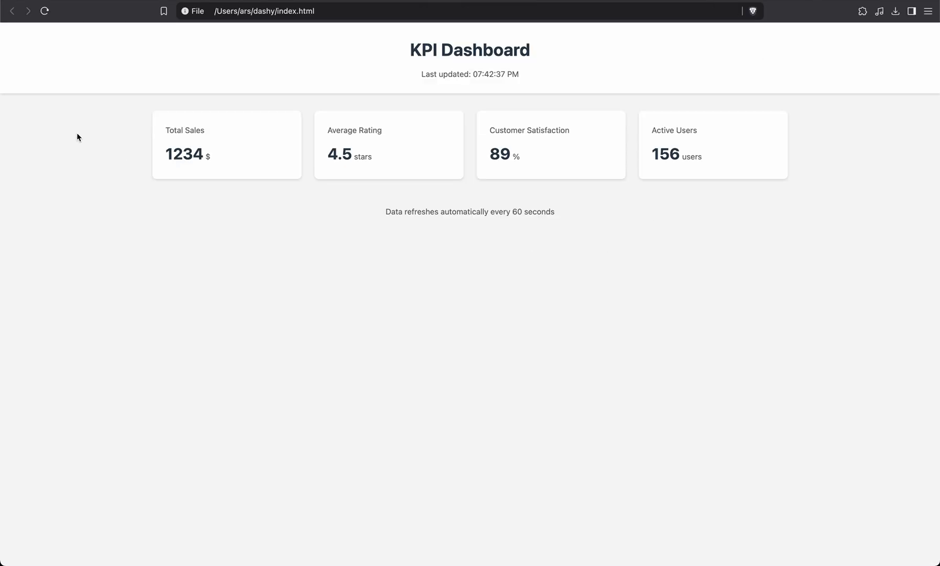
Reload the KPI Dashboard page twice in Brave to check the generated output.
{"action": "left_click", "coordinate": [44, 10]}
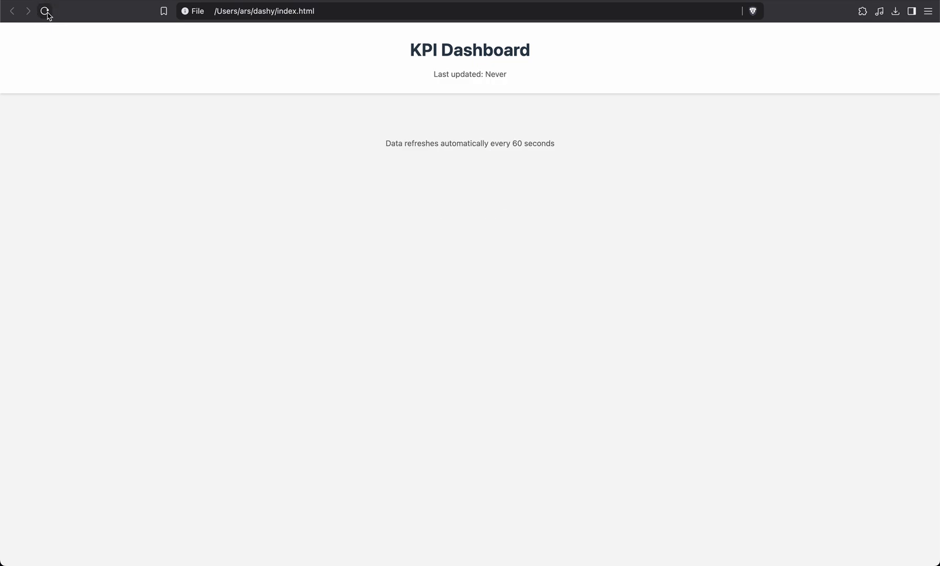
{"action": "left_click", "coordinate": [44, 11]}
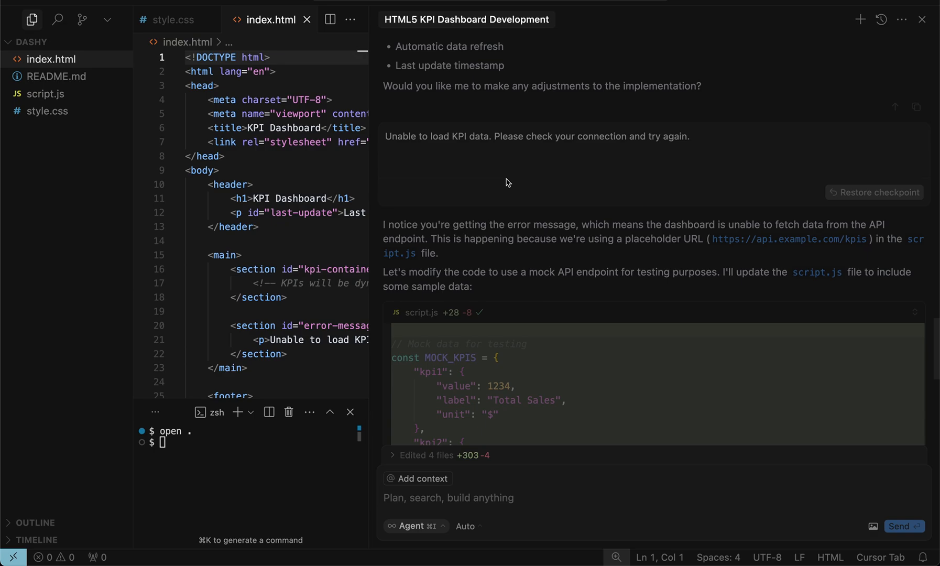
Send the dashboard load error to the Agent chat so it adds mock data to script.js.
{"action": "left_click", "coordinate": [43, 94]}
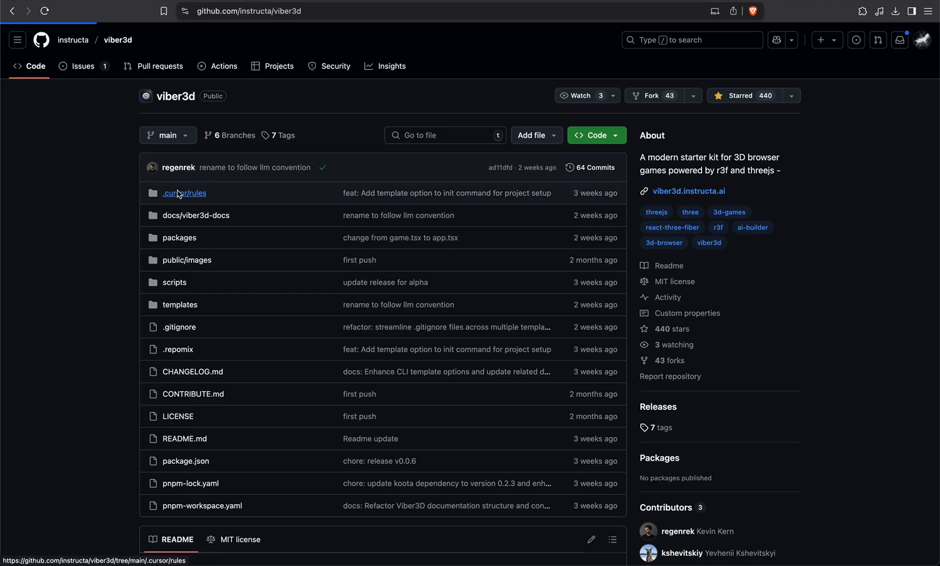
Read the cursor-tools.mdc file under .cursor/rules, then return to the viber3d repo home.
{"action": "left_click", "coordinate": [184, 193]}
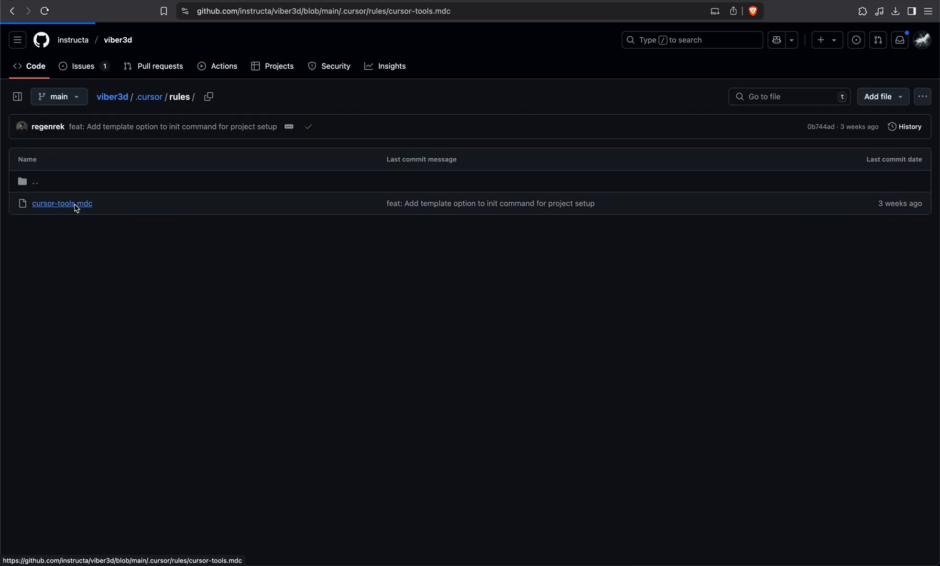
{"action": "left_click", "coordinate": [62, 203]}
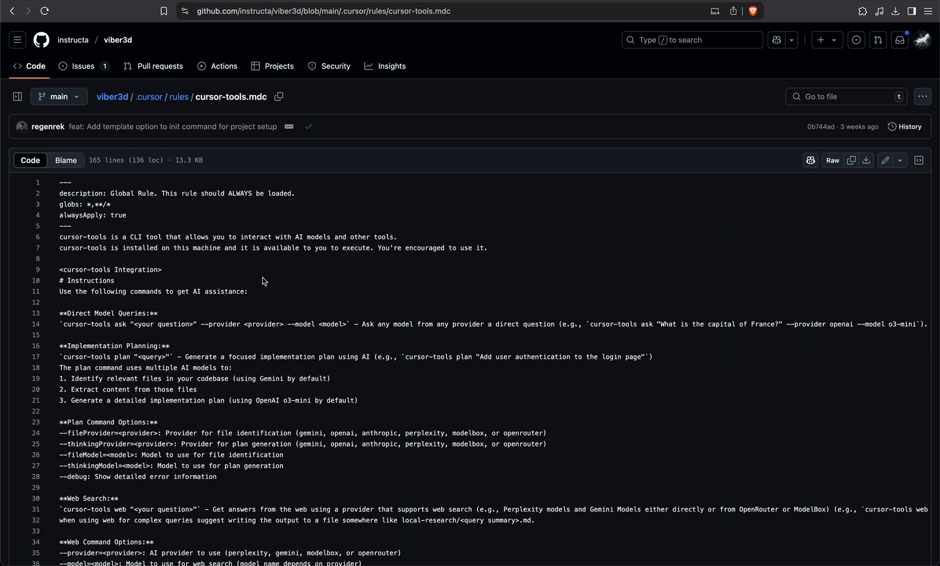
{"action": "scroll", "scroll_direction": "down", "scroll_amount": 3}
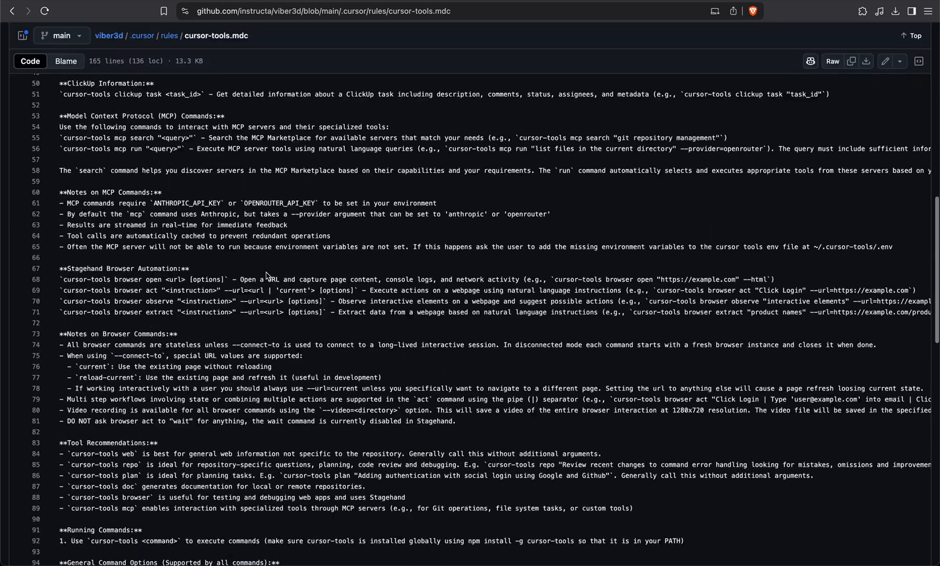
{"action": "scroll", "scroll_direction": "down", "scroll_amount": 3}
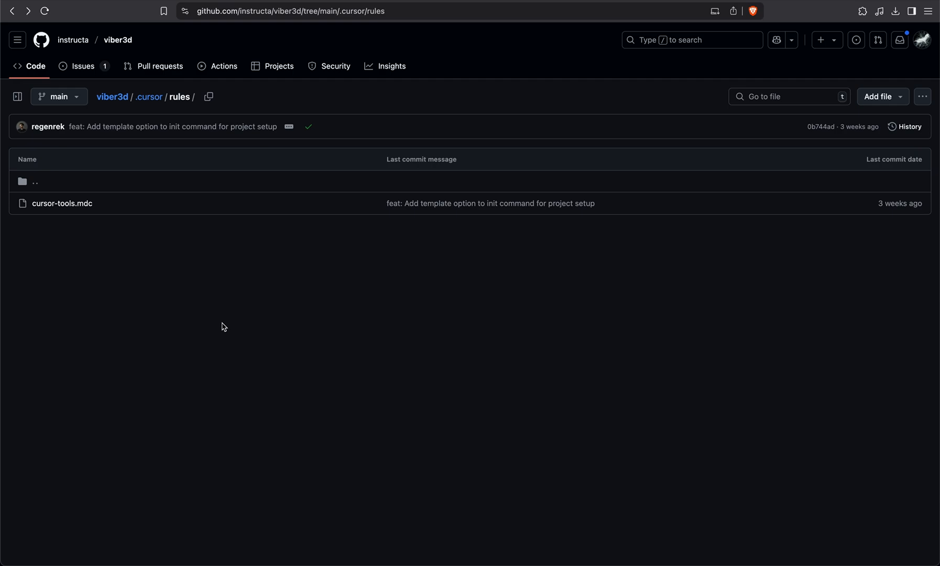
{"action": "mouse_move", "coordinate": [118, 40]}
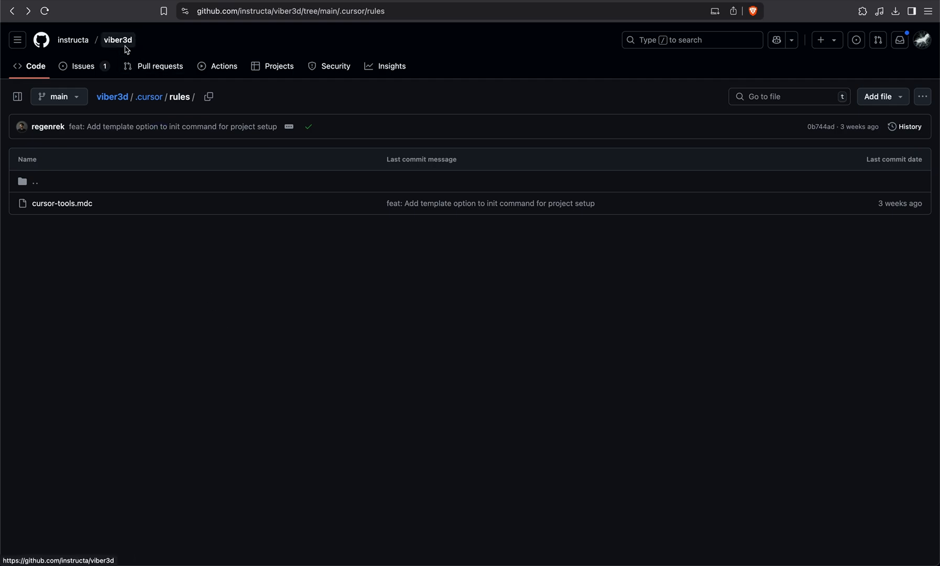
{"action": "left_click", "coordinate": [118, 39]}
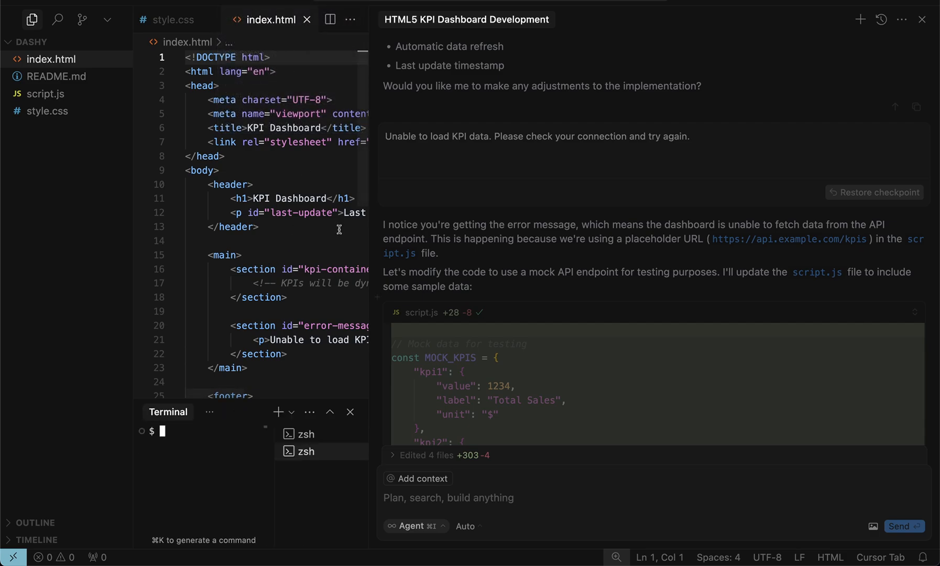
Start a cd command in a new zsh terminal of the dashy project.
{"action": "type", "text": "cd"}
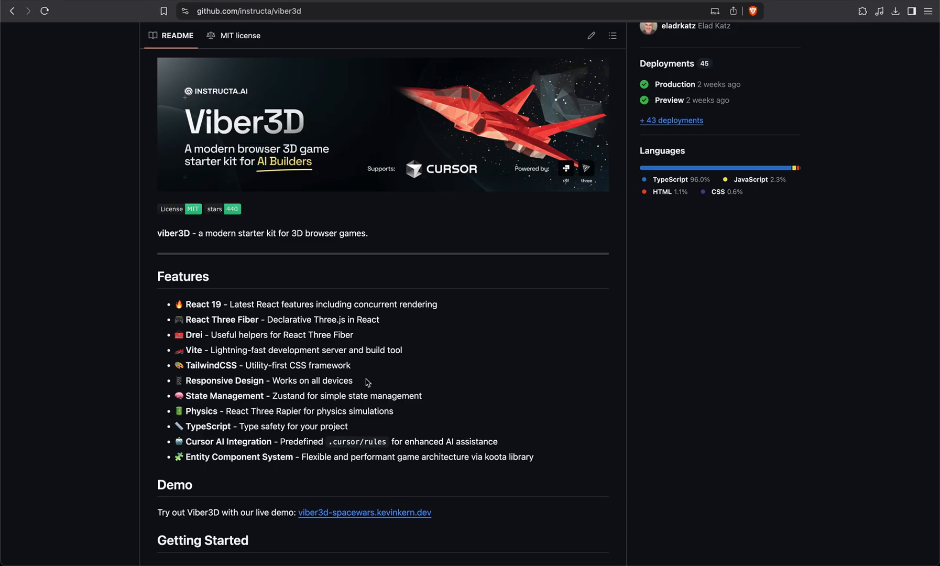
Return to the viber3d README features list in the browser.
{"action": "left_click", "coordinate": [593, 135]}
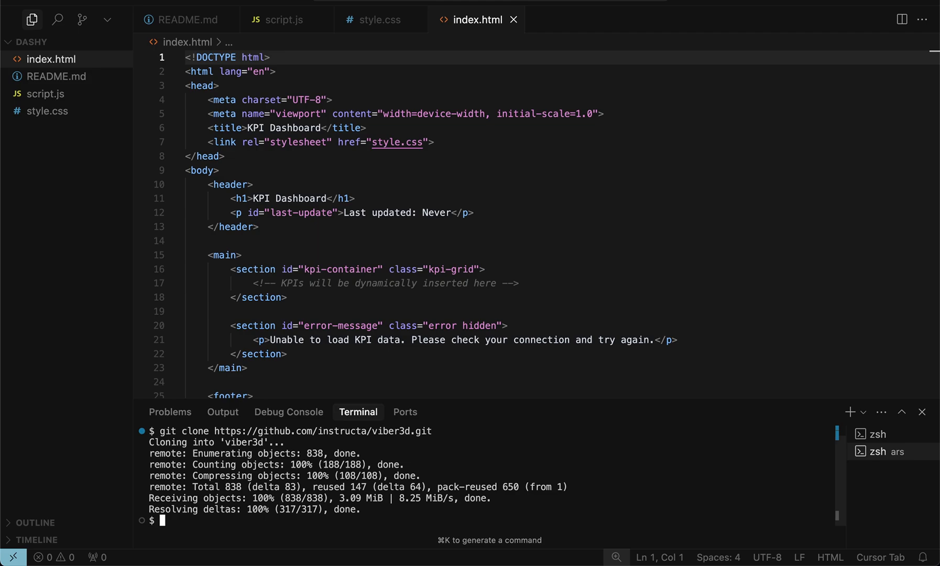
Move into the cloned viber3d folder and launch it with the cursor command.
{"action": "type", "text": "cd i"}
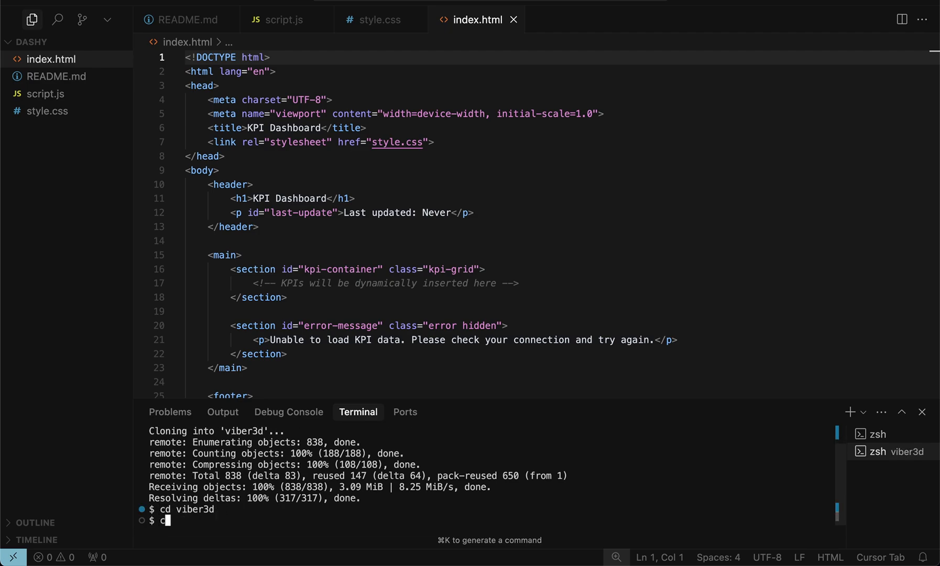
{"action": "type", "text": "cursor"}
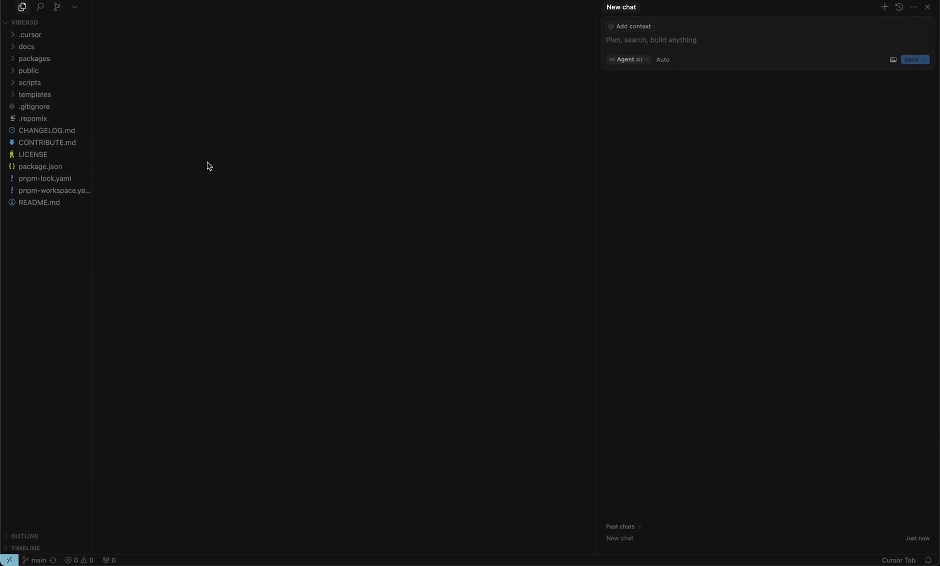
Peek into the .cursor folder, then expand scripts to reveal release.ts.
{"action": "left_click", "coordinate": [26, 47]}
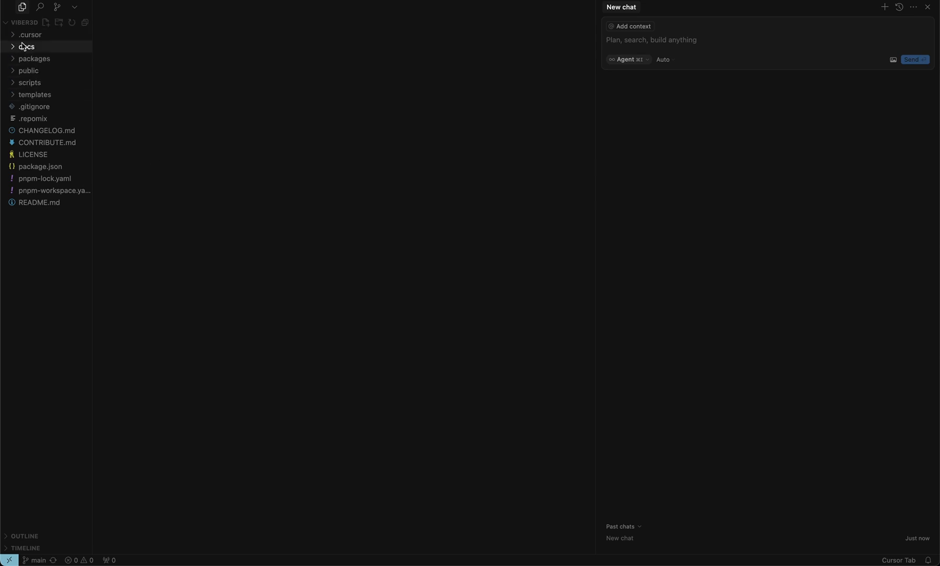
{"action": "left_click", "coordinate": [30, 34]}
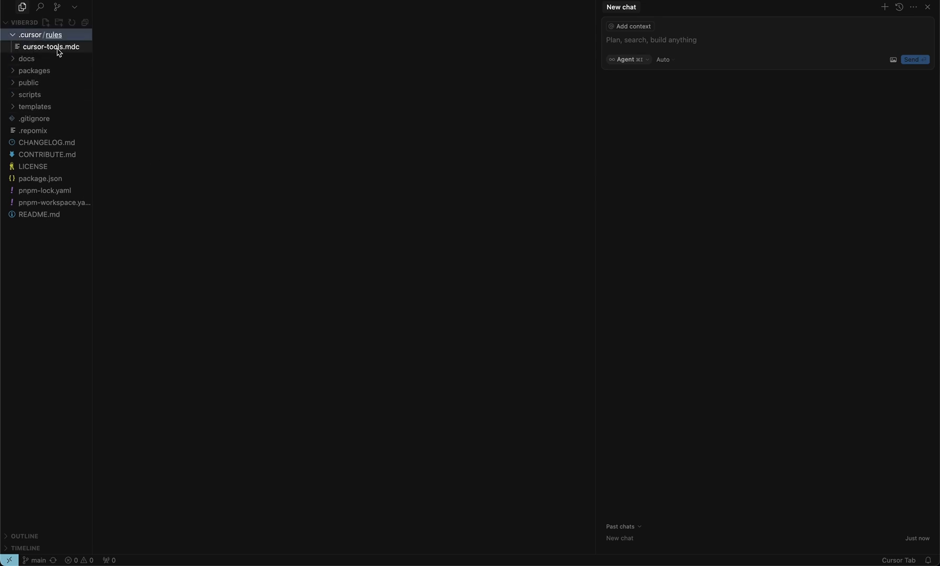
{"action": "left_click", "coordinate": [11, 34]}
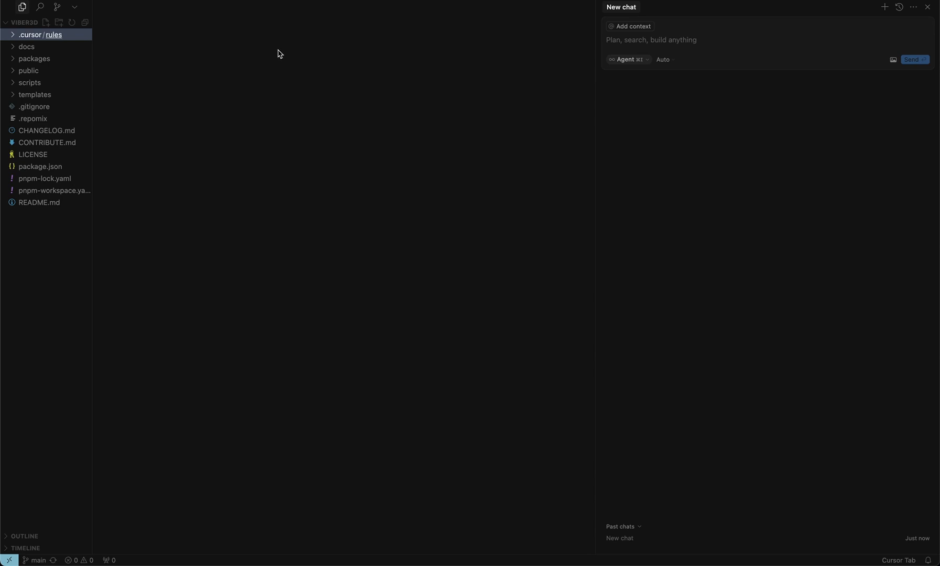
{"action": "left_click", "coordinate": [628, 59]}
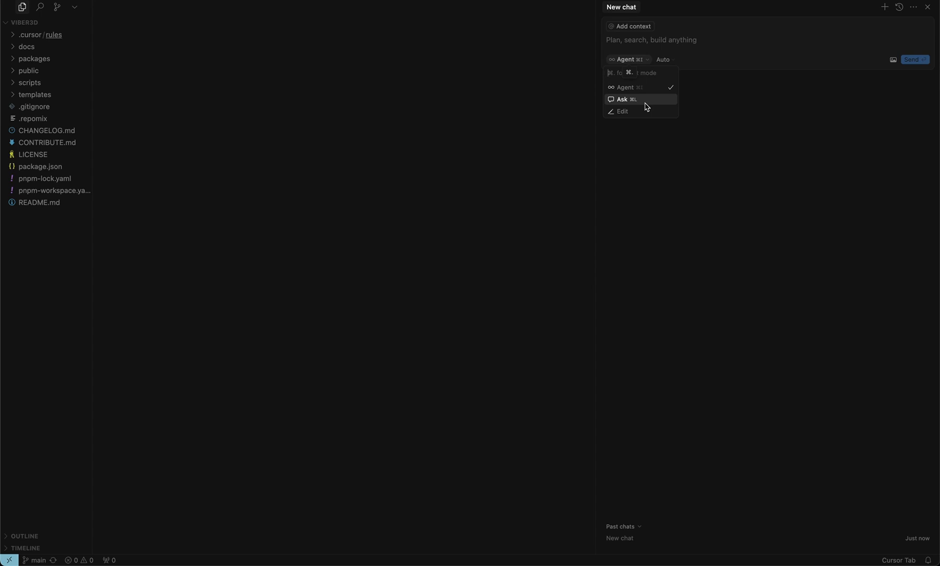
{"action": "mouse_move", "coordinate": [640, 114]}
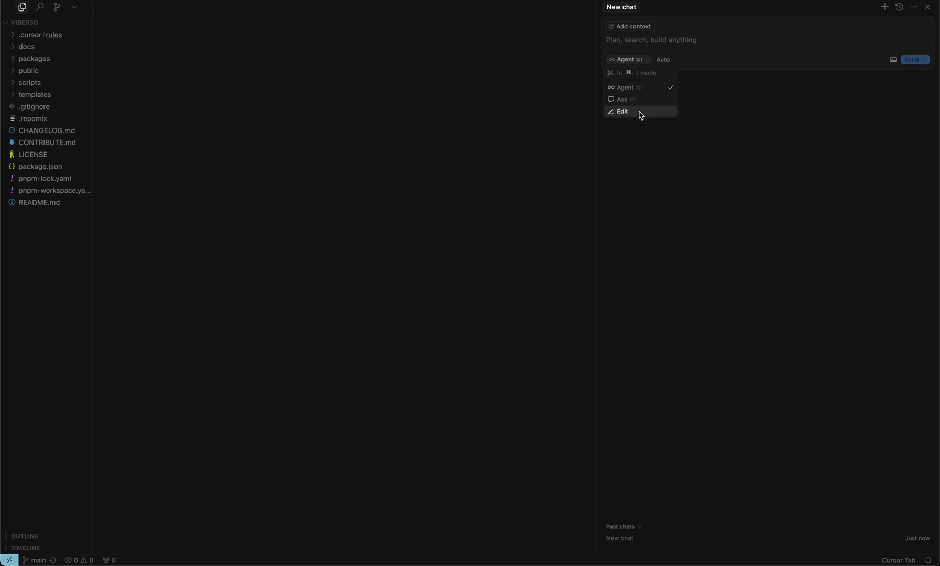
{"action": "mouse_move", "coordinate": [392, 176]}
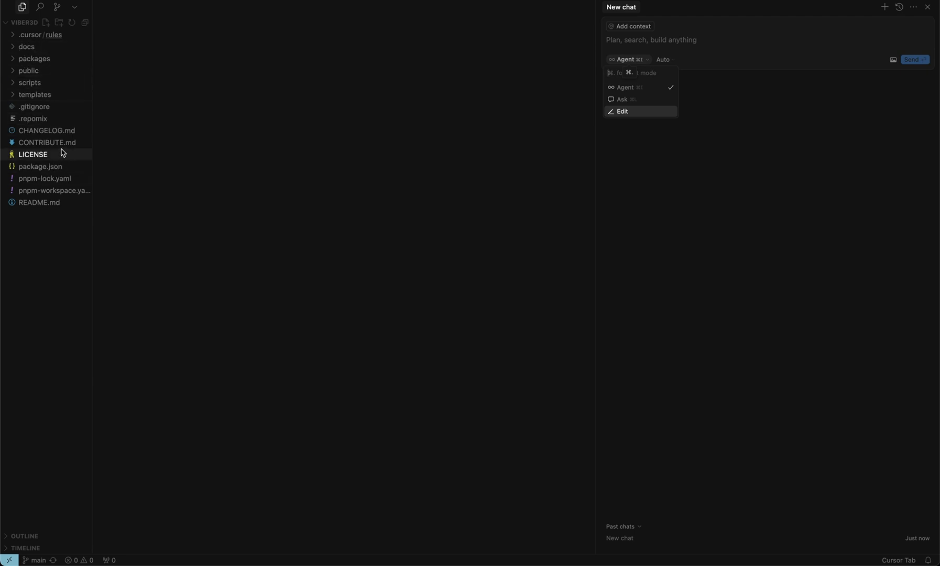
{"action": "left_click", "coordinate": [29, 81]}
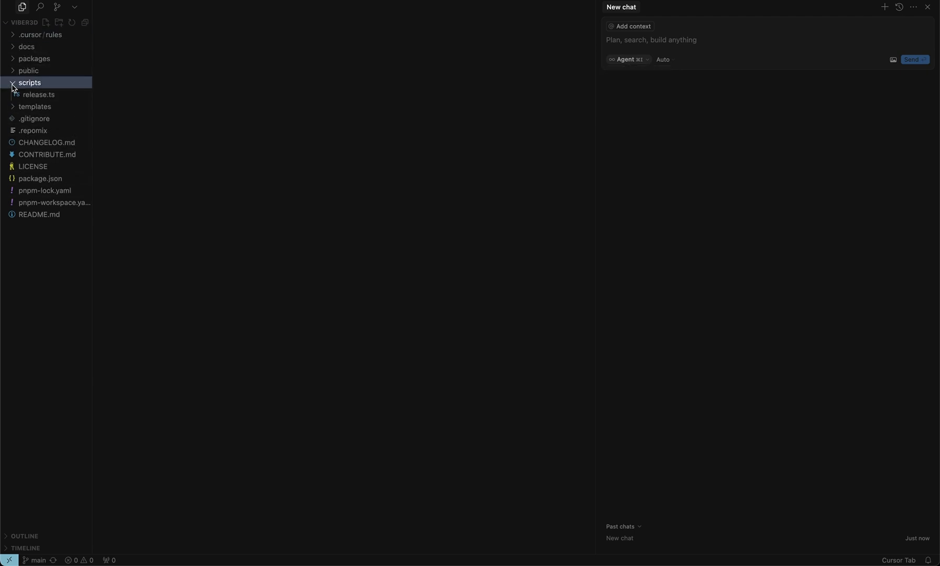
Attach release.ts to a new Agent-mode chat and start an @ context mention.
{"action": "left_click", "coordinate": [39, 94]}
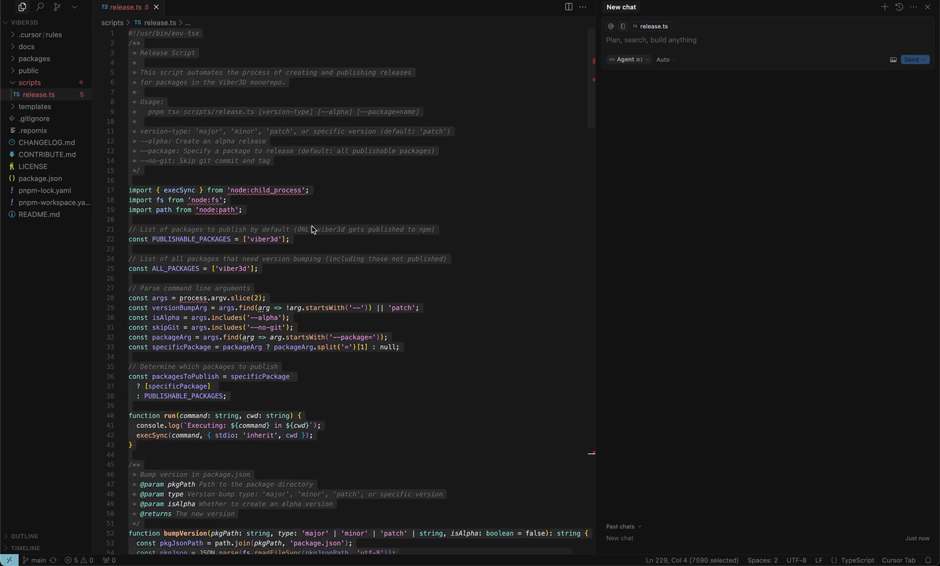
{"action": "left_click", "coordinate": [626, 60]}
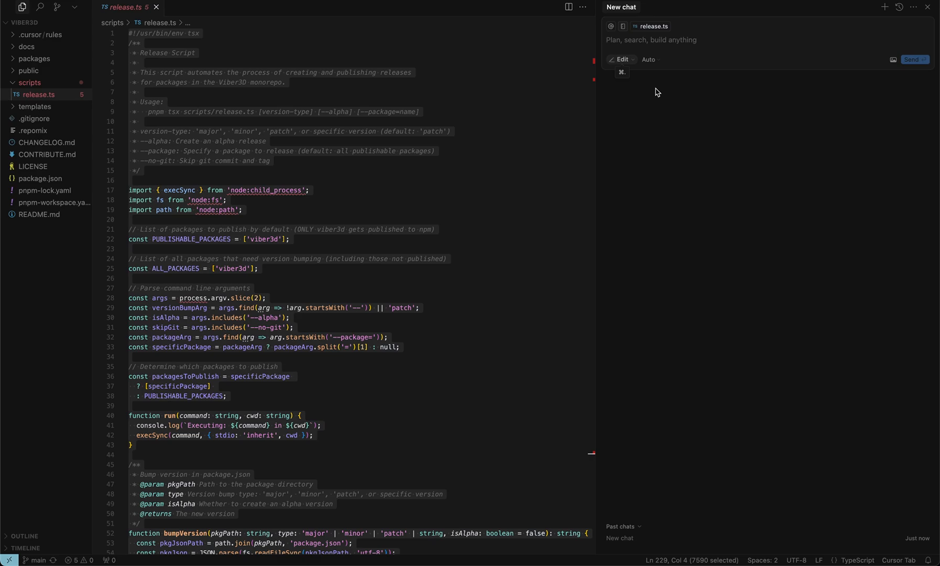
{"action": "left_click", "coordinate": [621, 60]}
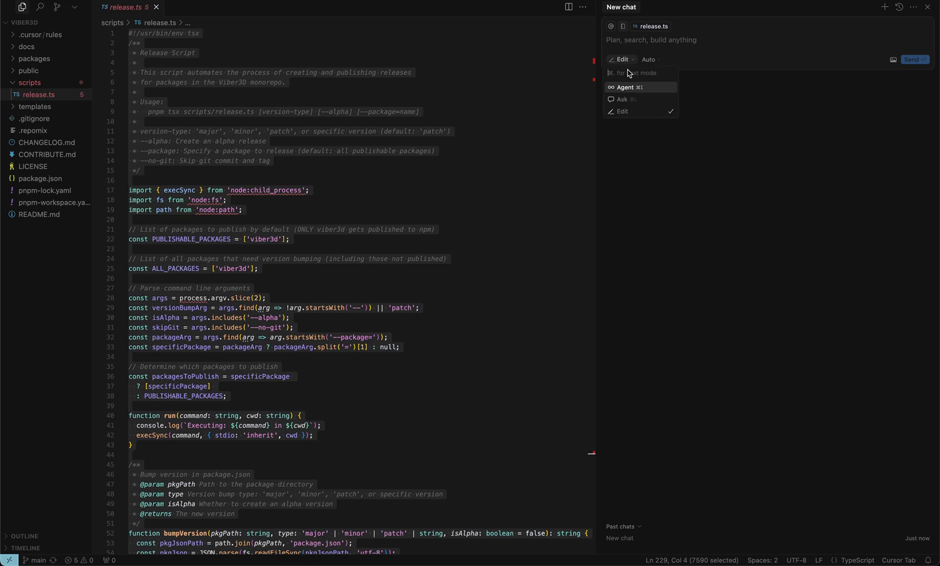
{"action": "left_click", "coordinate": [625, 87]}
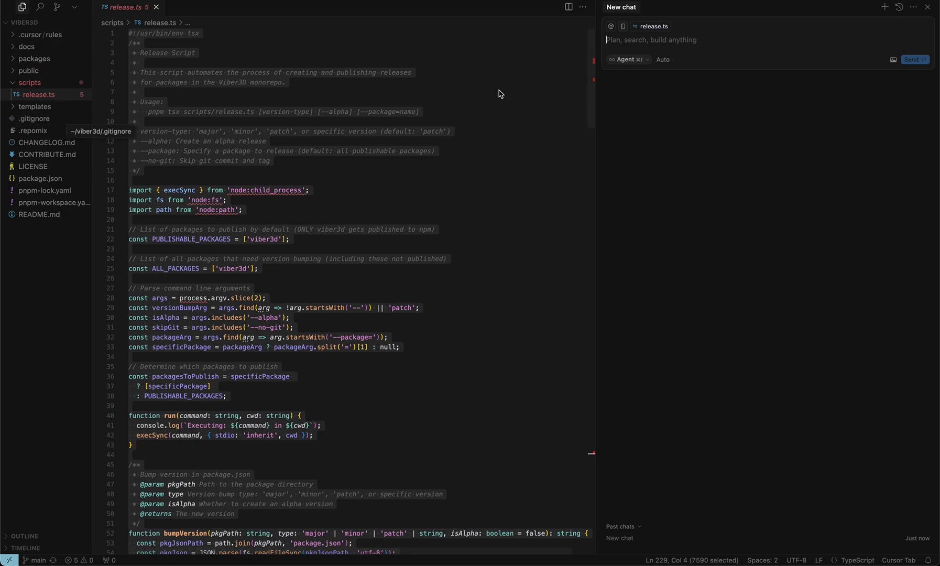
{"action": "type", "text": "@"}
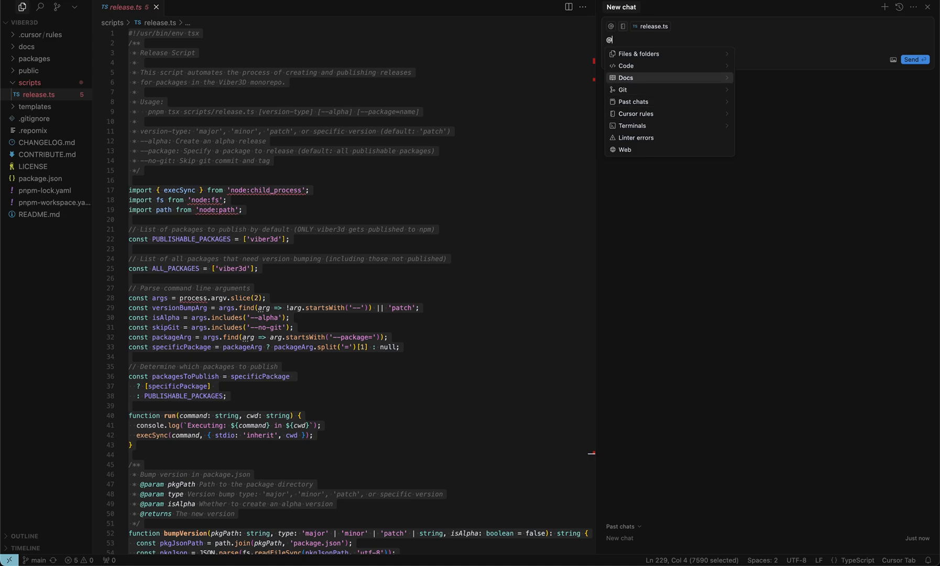
{"action": "mouse_move", "coordinate": [637, 53]}
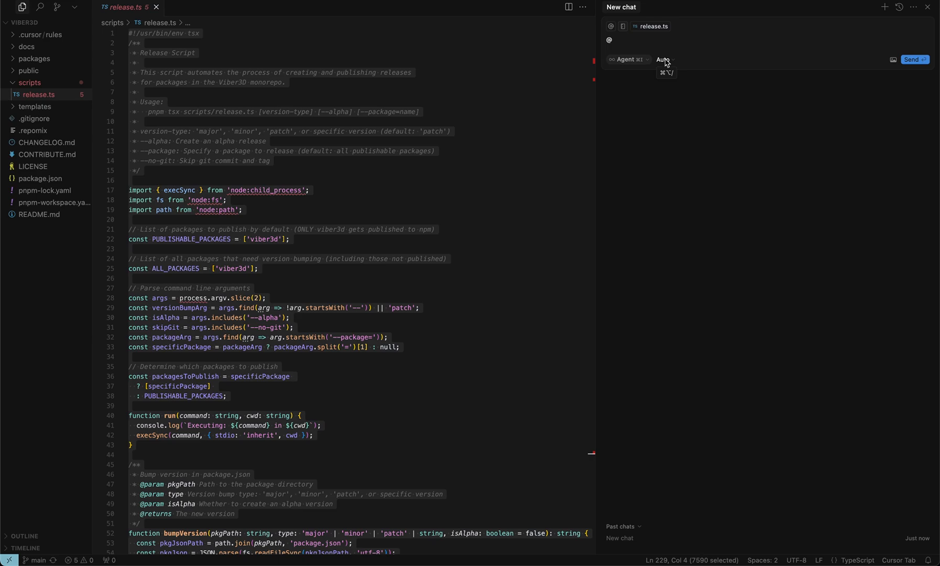
Choose claude-3.7-sonnet with Auto-select off and Thinking enabled as the chat model.
{"action": "left_click", "coordinate": [663, 60]}
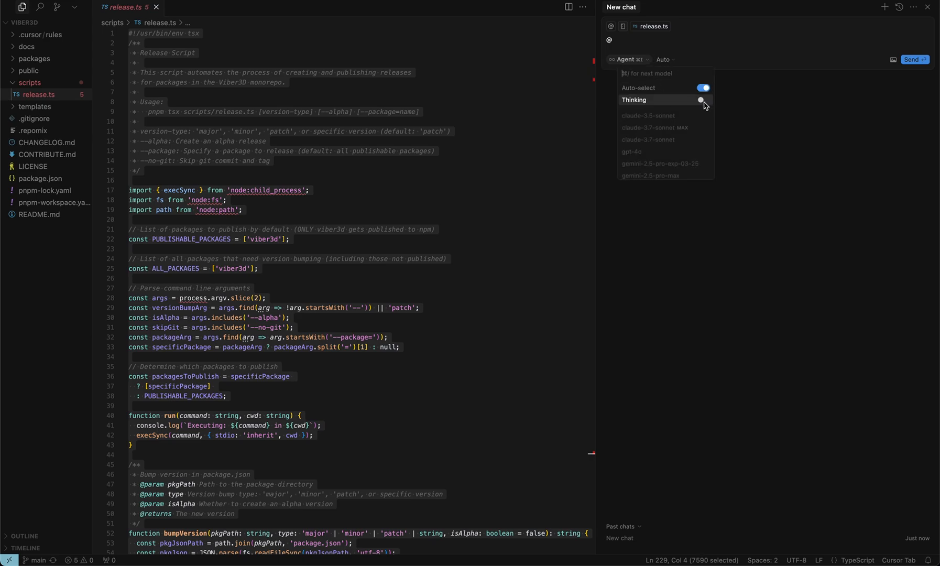
{"action": "left_click", "coordinate": [702, 100]}
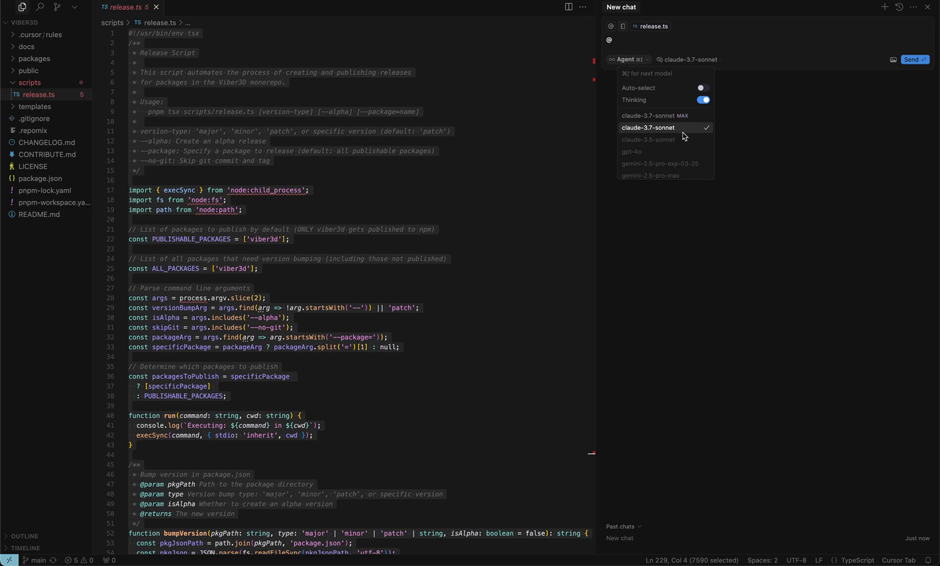
{"action": "mouse_move", "coordinate": [658, 115]}
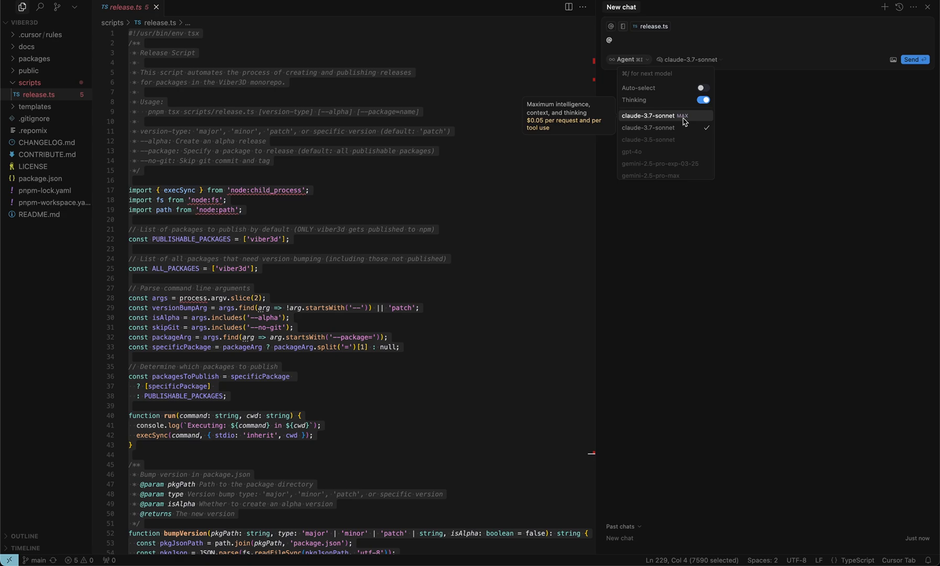
{"action": "mouse_move", "coordinate": [725, 119]}
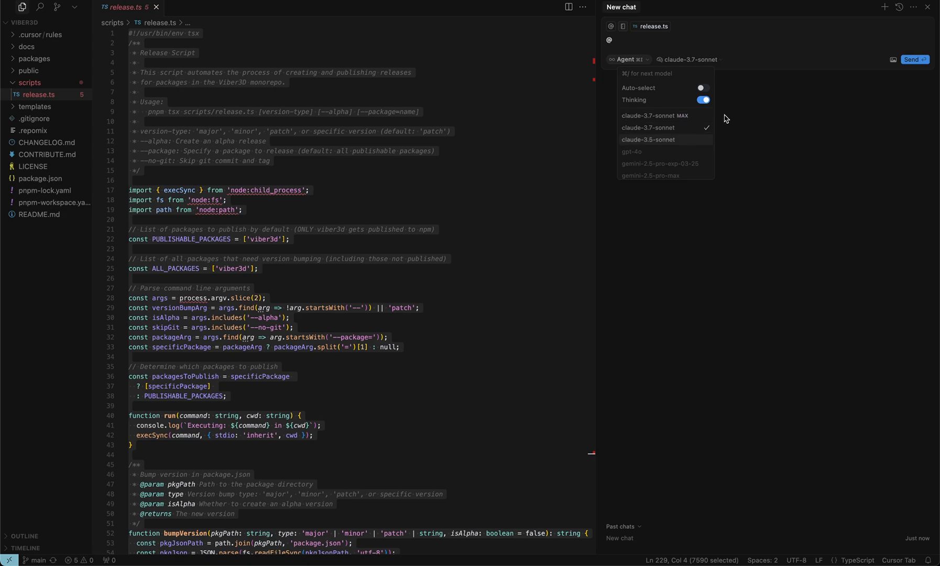
{"action": "left_click", "coordinate": [701, 100]}
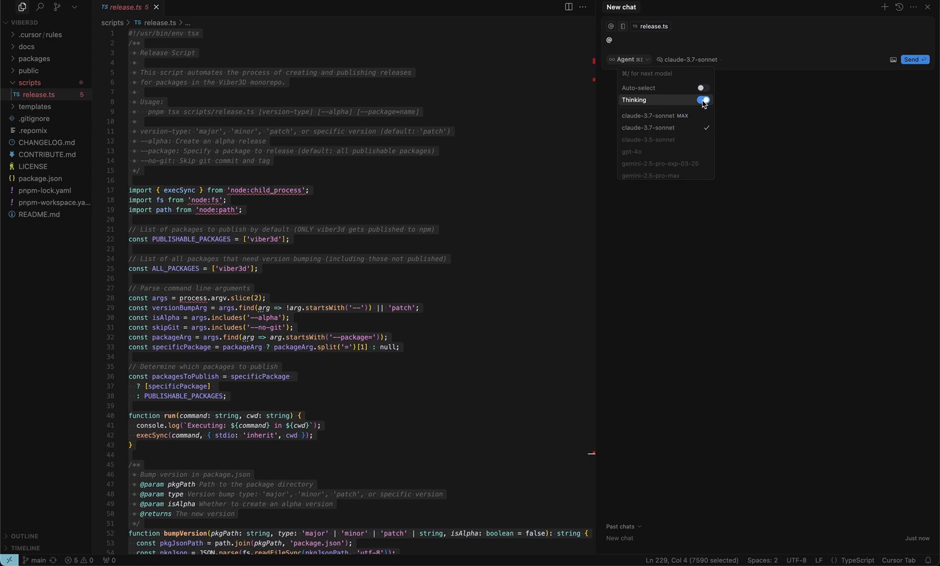
{"action": "left_click", "coordinate": [701, 100]}
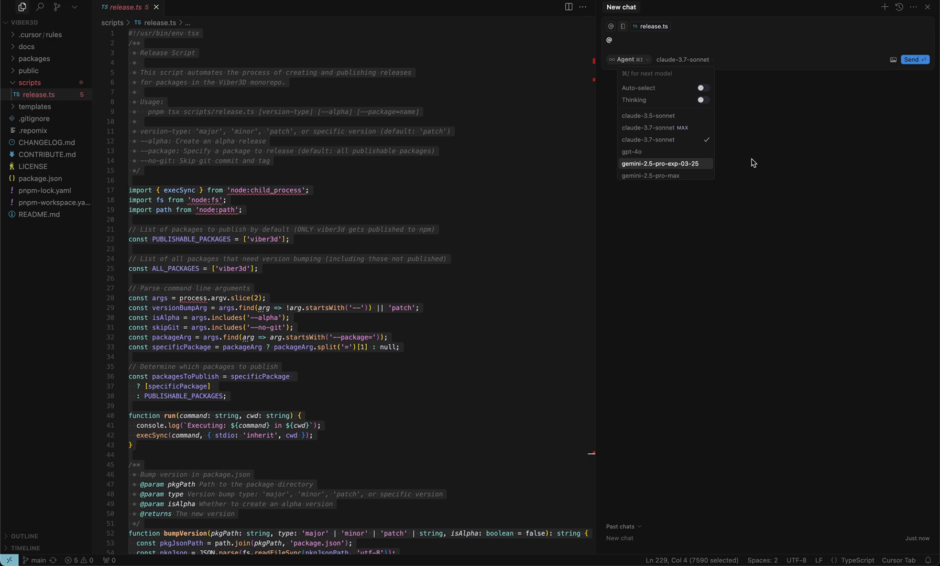
{"action": "mouse_move", "coordinate": [723, 111]}
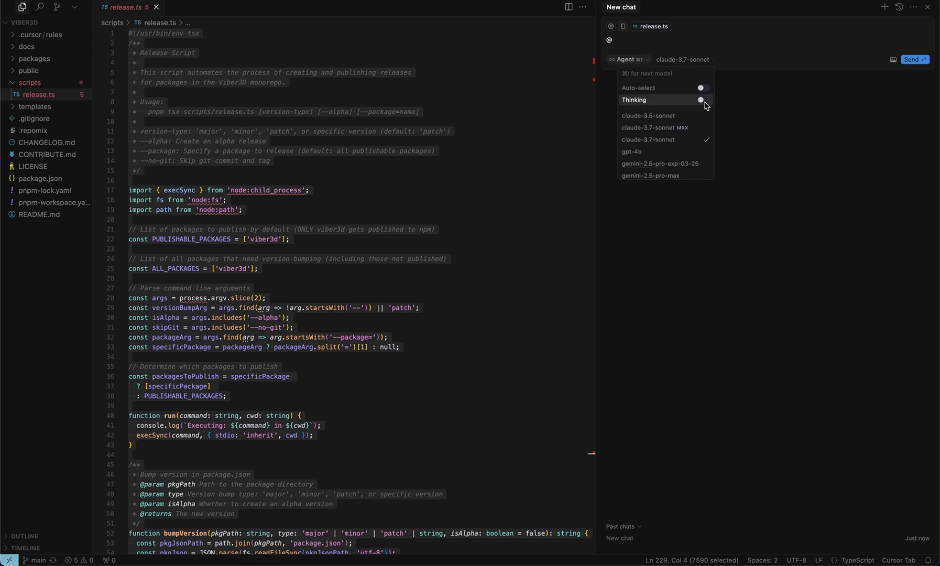
{"action": "left_click", "coordinate": [701, 100]}
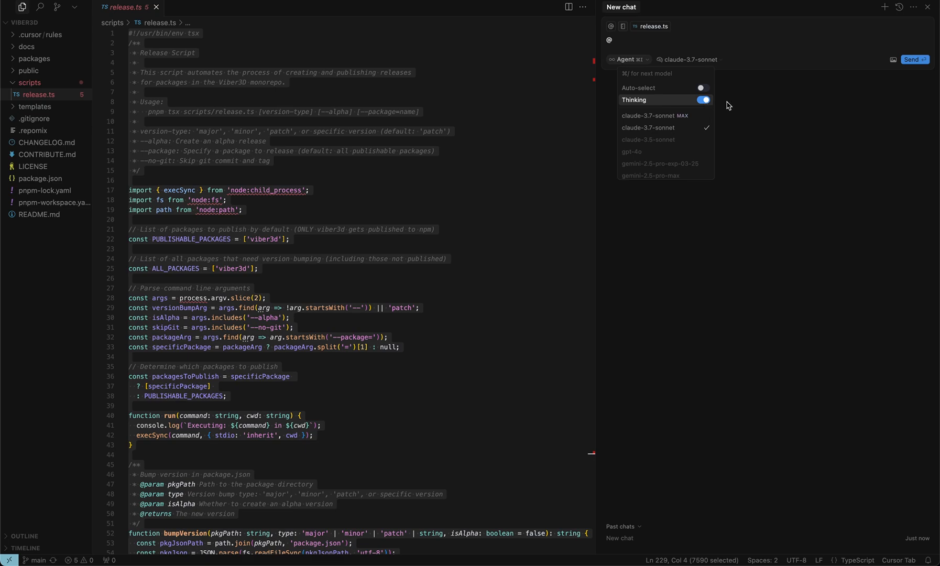
{"action": "left_click", "coordinate": [625, 58]}
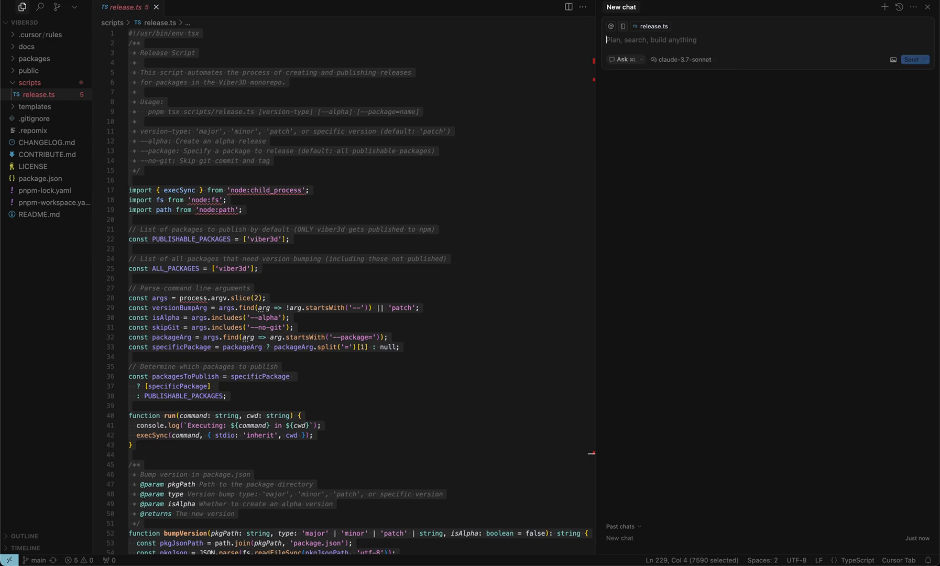
{"action": "mouse_move", "coordinate": [665, 39]}
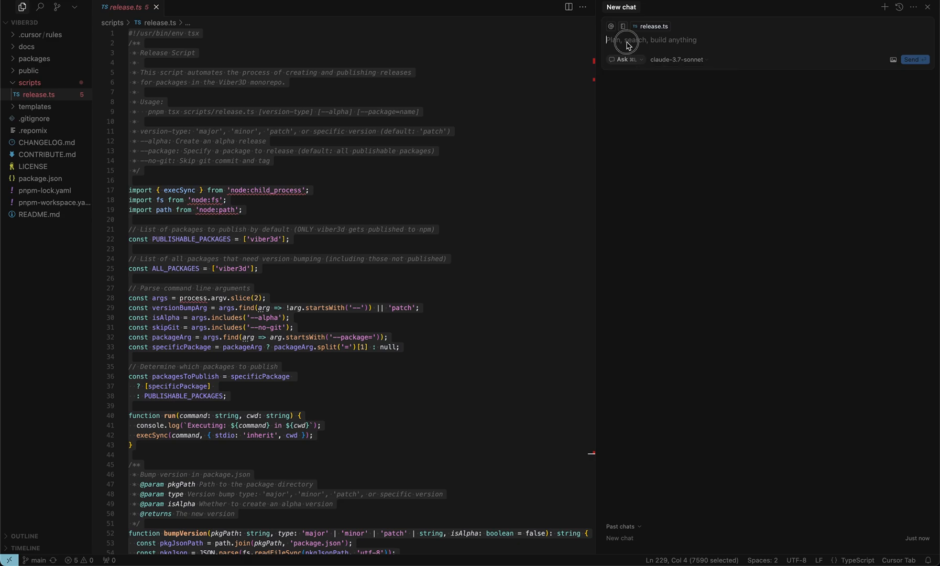
Begin the Ask-mode question 'i want to run t...' about running the project.
{"action": "type", "text": "i want to run t"}
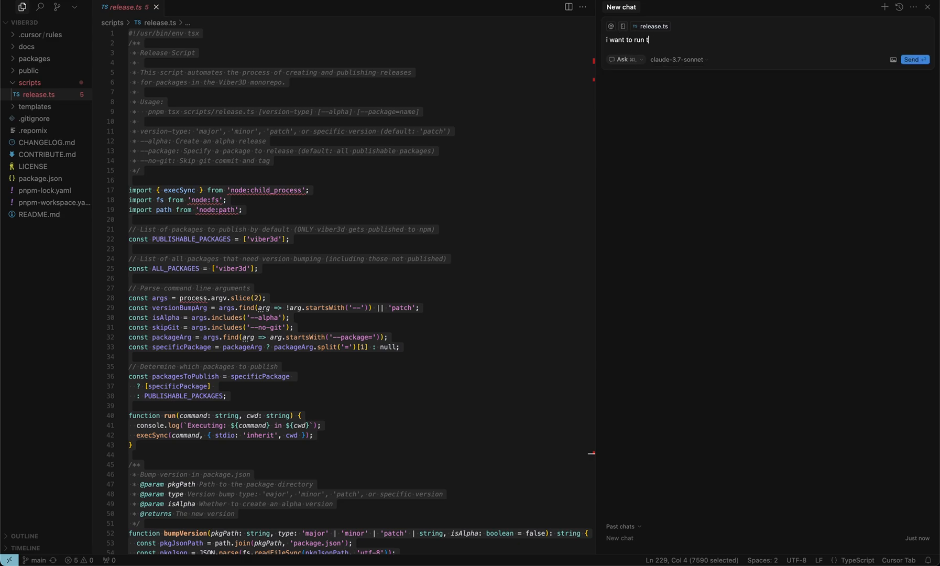
{"action": "left_click", "coordinate": [910, 59]}
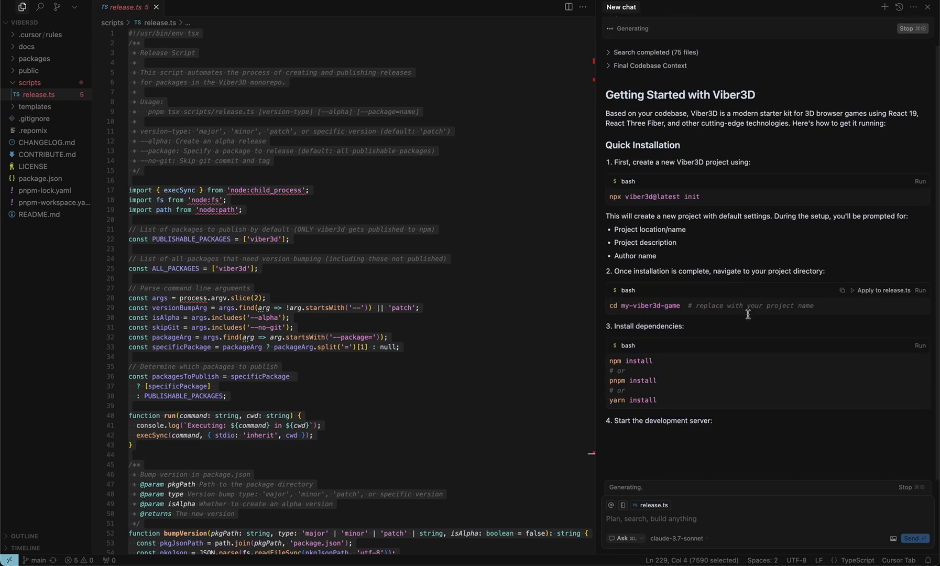
Scroll through the generated 'Running and Setting Up Viber3D Project' answer.
{"action": "scroll", "scroll_direction": "down", "scroll_amount": 3}
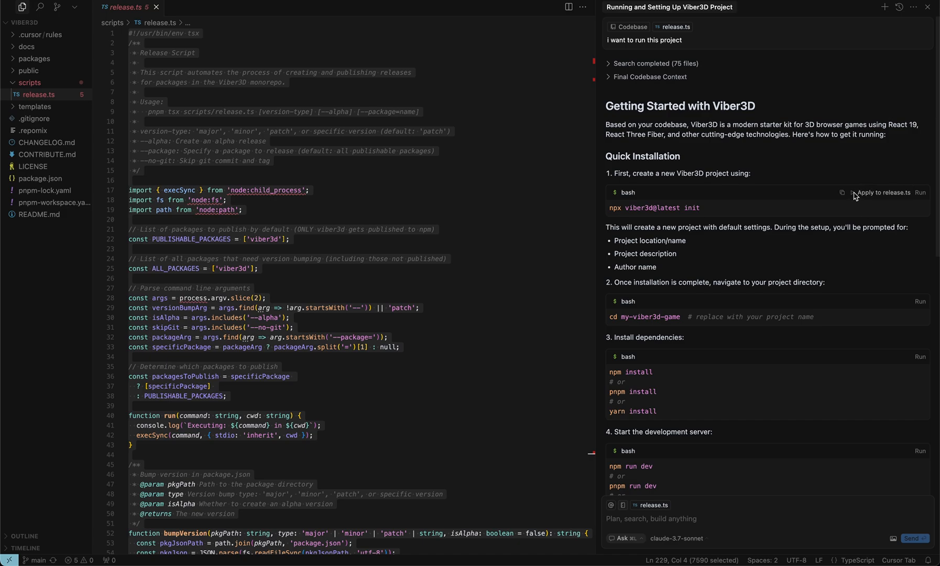
{"action": "mouse_move", "coordinate": [846, 242]}
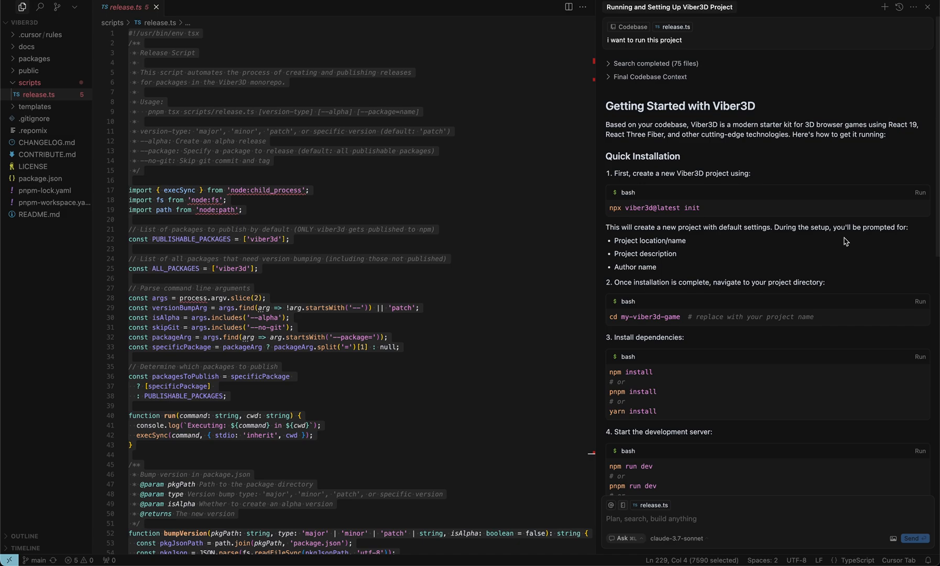
{"action": "scroll", "scroll_direction": "down", "scroll_amount": 3}
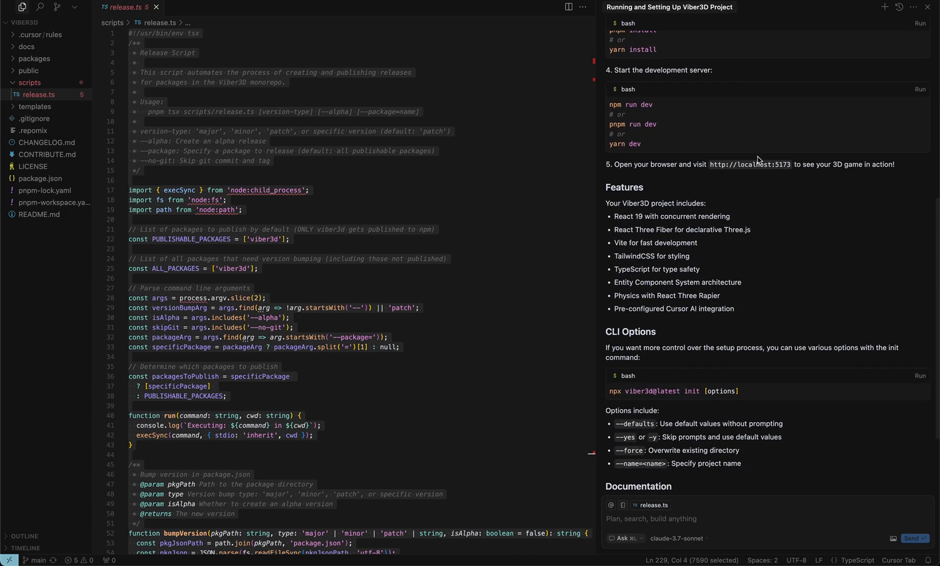
{"action": "mouse_move", "coordinate": [725, 190]}
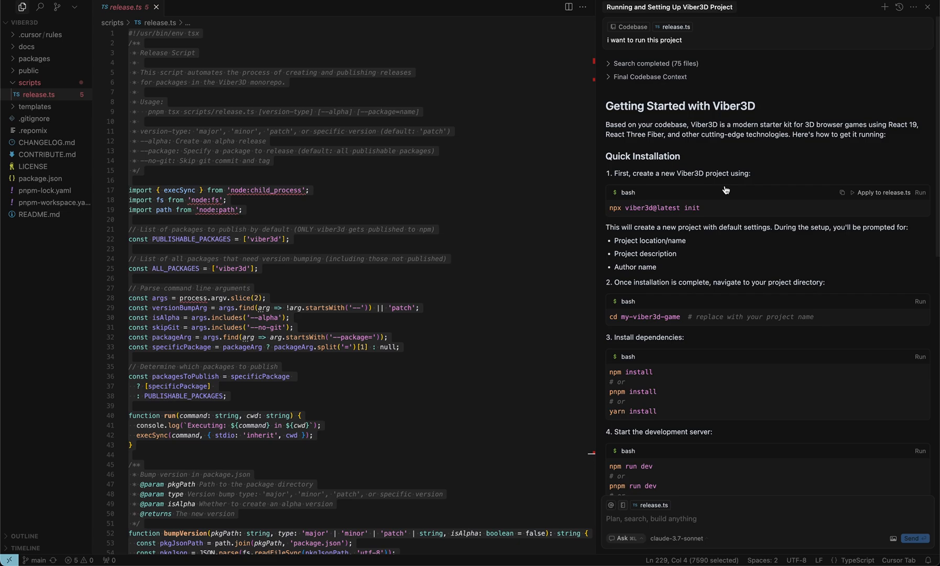
Add a blank line above release.ts imports and show the Source Control commit history.
{"action": "left_click", "coordinate": [143, 121]}
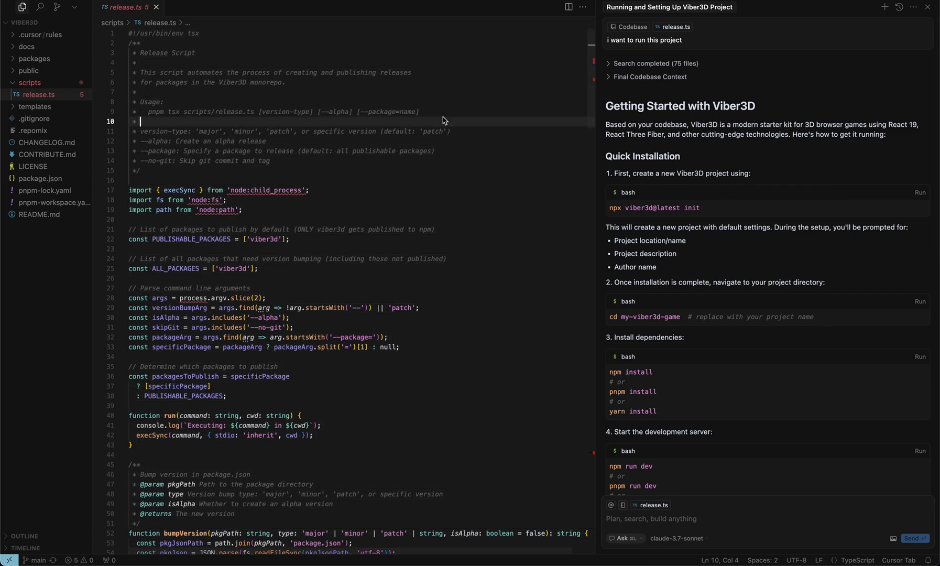
{"action": "left_click", "coordinate": [56, 6]}
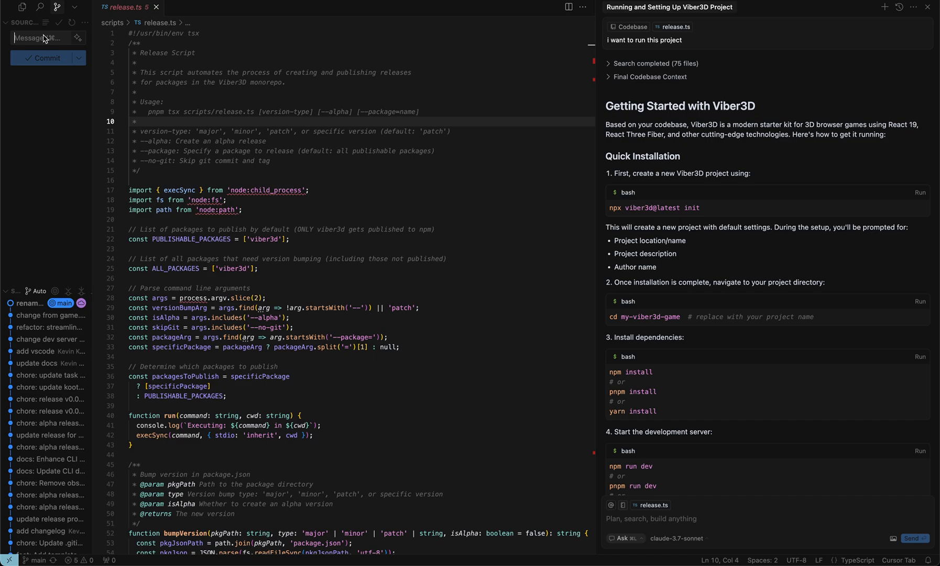
{"action": "type", "text": "this i"}
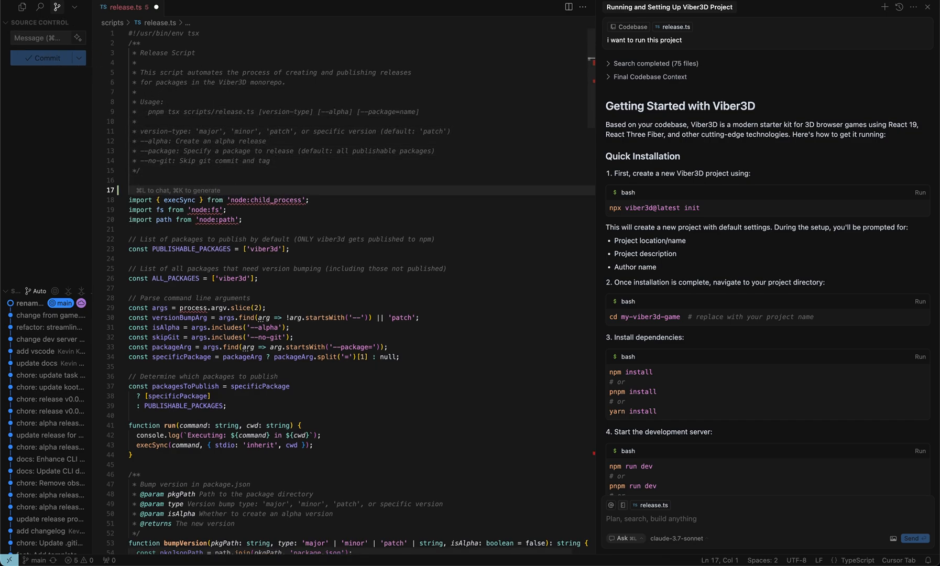
{"action": "scroll", "scroll_direction": "down", "scroll_amount": 3}
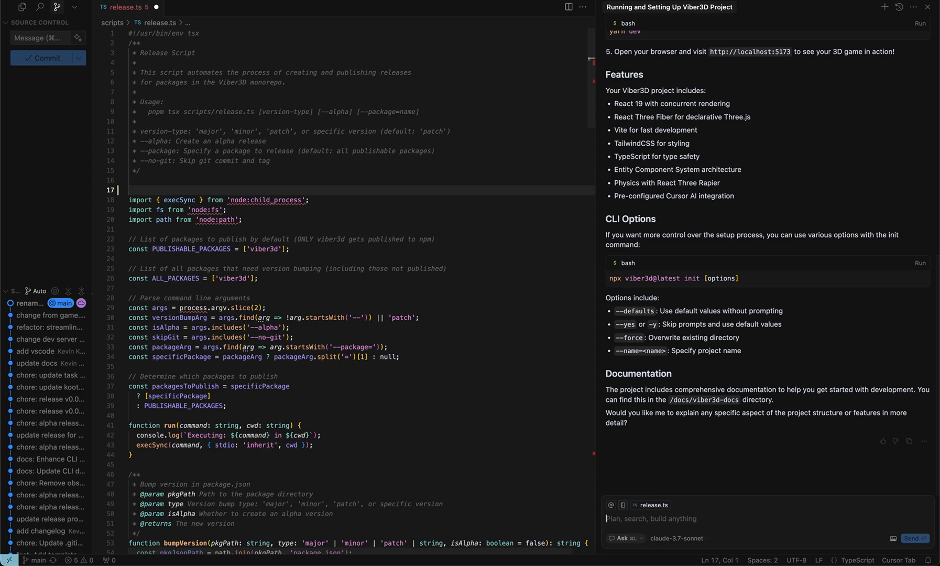
{"action": "mouse_move", "coordinate": [78, 39]}
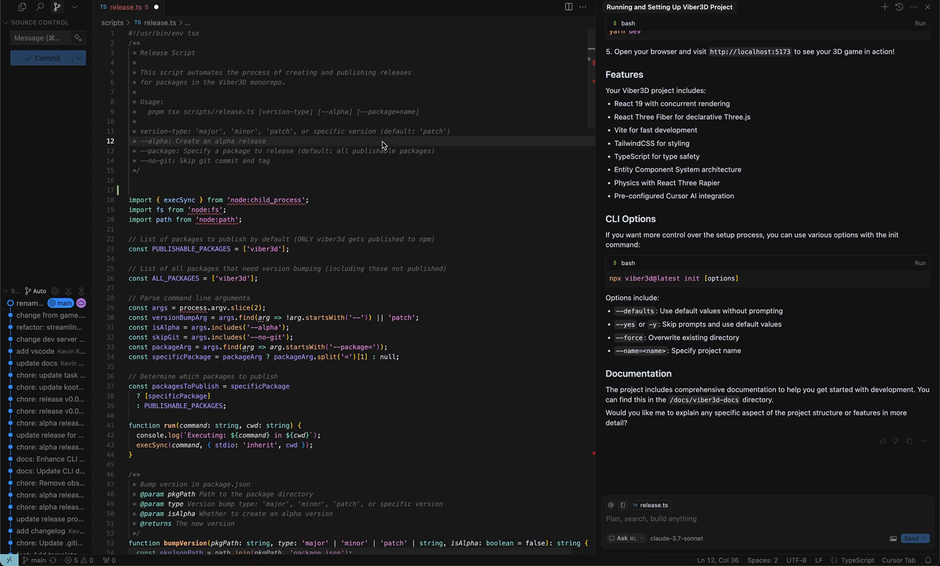
{"action": "mouse_move", "coordinate": [698, 349]}
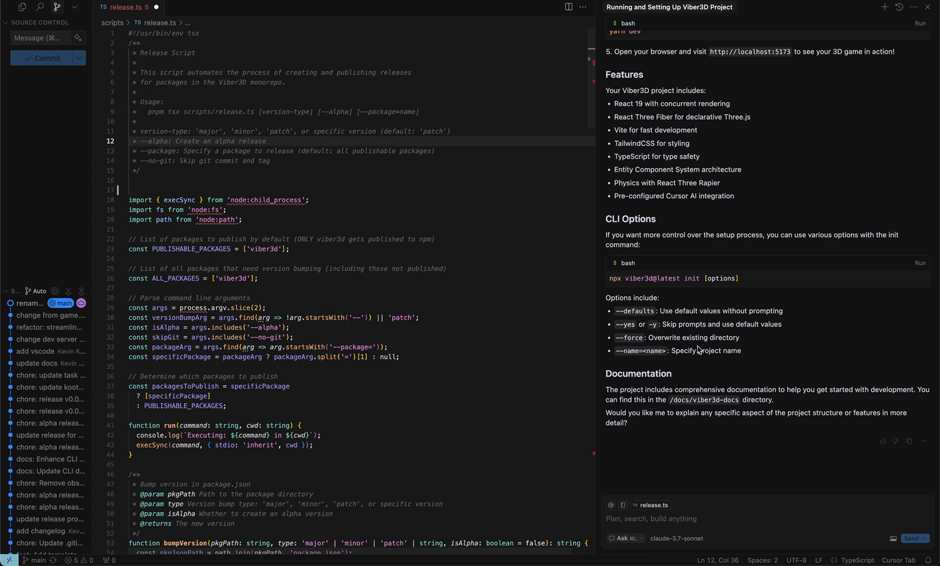
Send the request to create a simple history.md of latest project development and changes.
{"action": "type", "text": "c"}
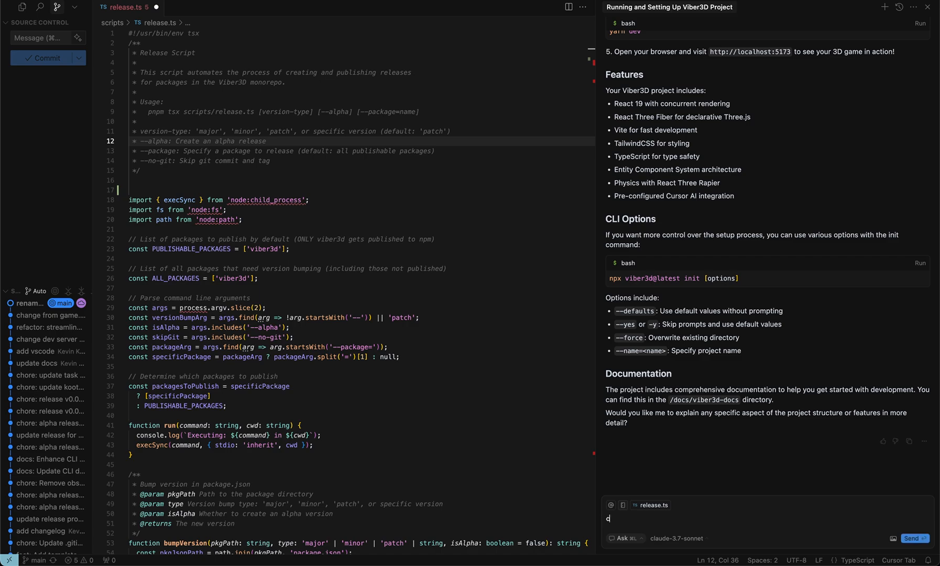
{"action": "type", "text": "create a simple hso"}
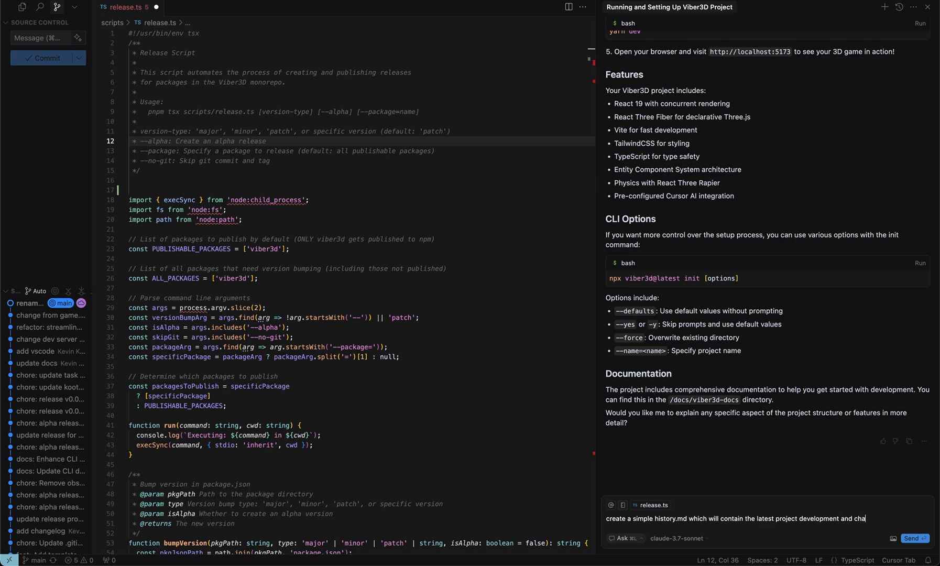
{"action": "left_click", "coordinate": [913, 537]}
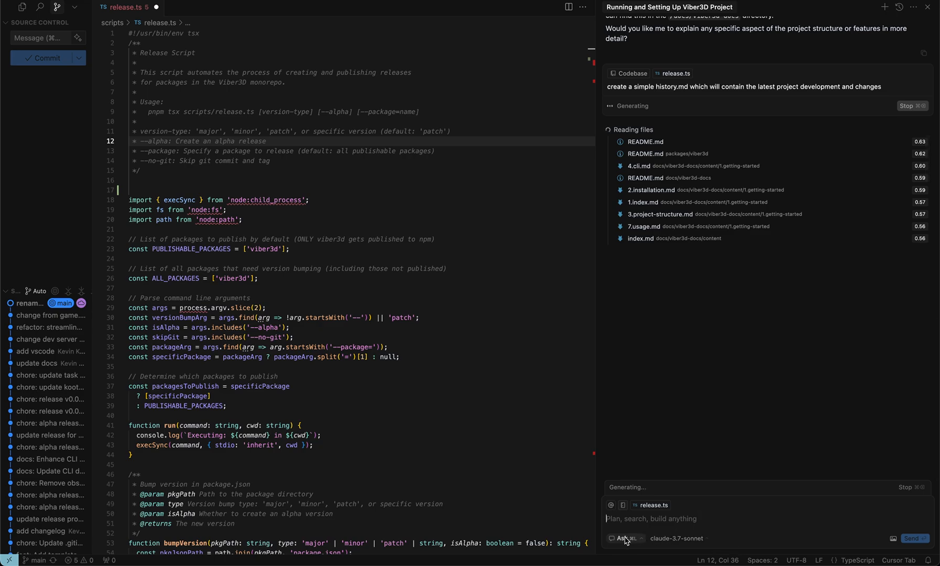
Scroll through the generated HISTORY.md draft and return to the Explorer file tree.
{"action": "left_click", "coordinate": [622, 537]}
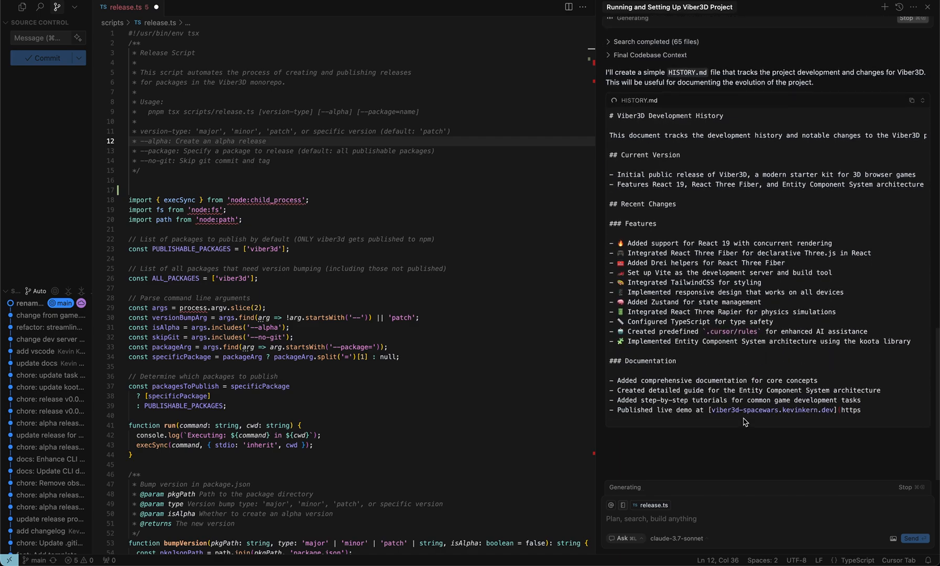
{"action": "scroll", "scroll_direction": "down", "scroll_amount": 3}
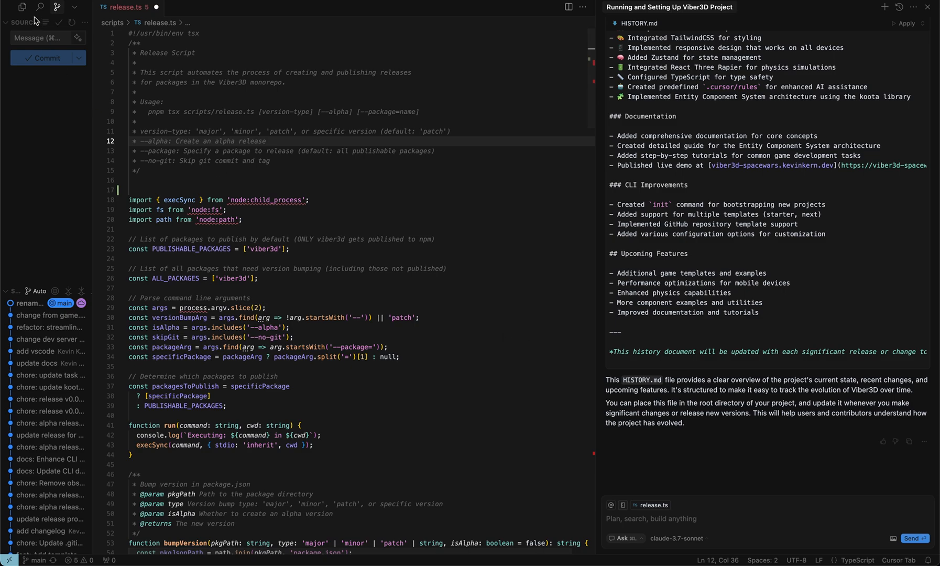
{"action": "left_click", "coordinate": [22, 6]}
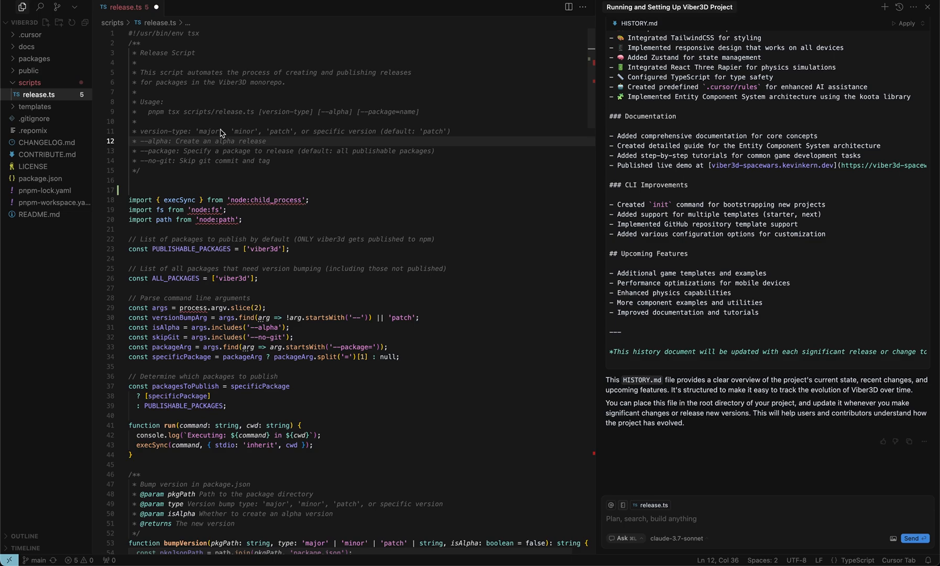
{"action": "mouse_move", "coordinate": [348, 208]}
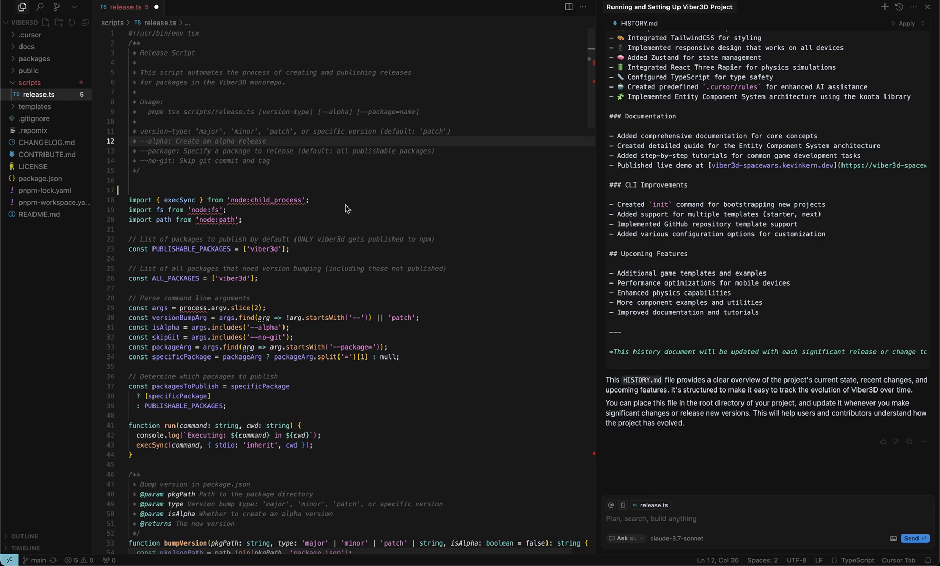
Peek at the chat mode and model pickers, then show Source Control commit history again.
{"action": "left_click", "coordinate": [624, 537]}
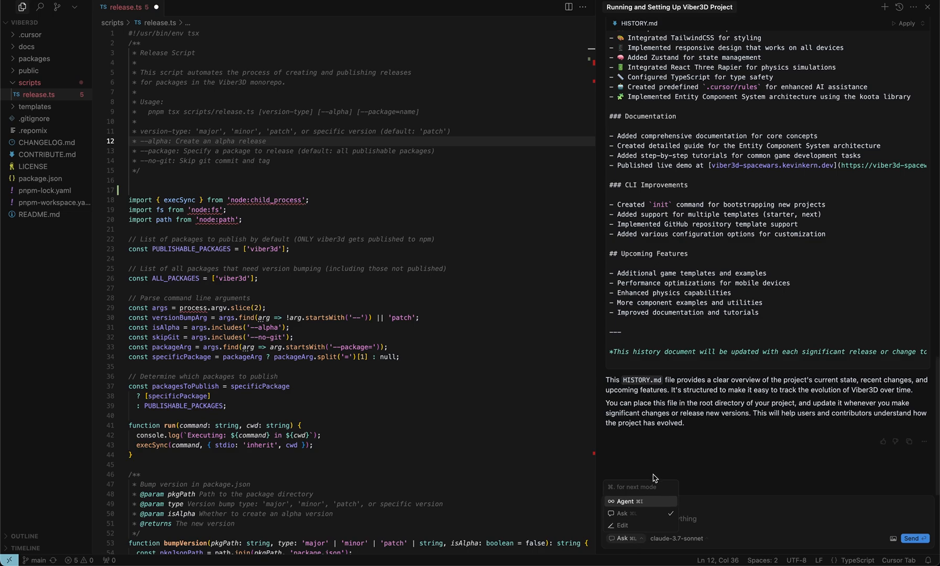
{"action": "mouse_move", "coordinate": [735, 525]}
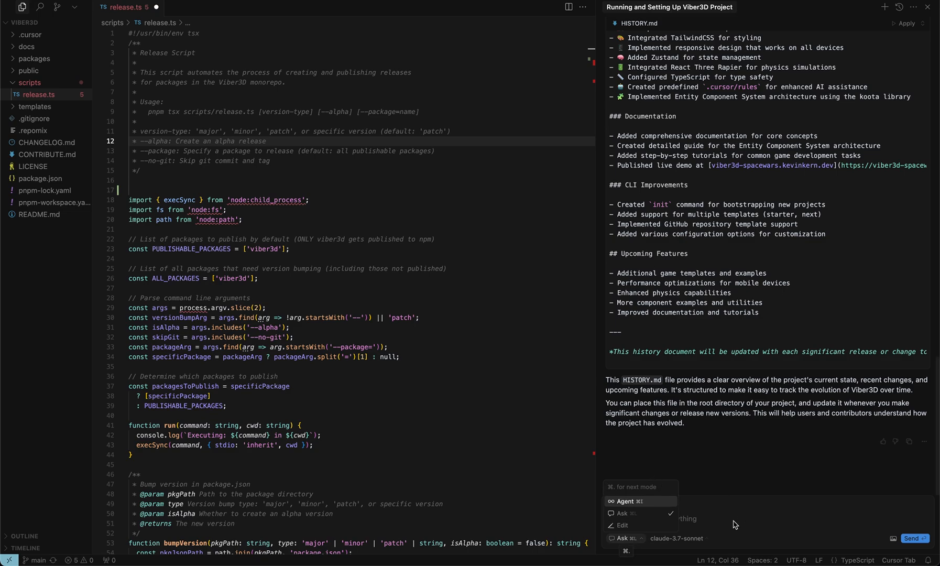
{"action": "left_click", "coordinate": [676, 538]}
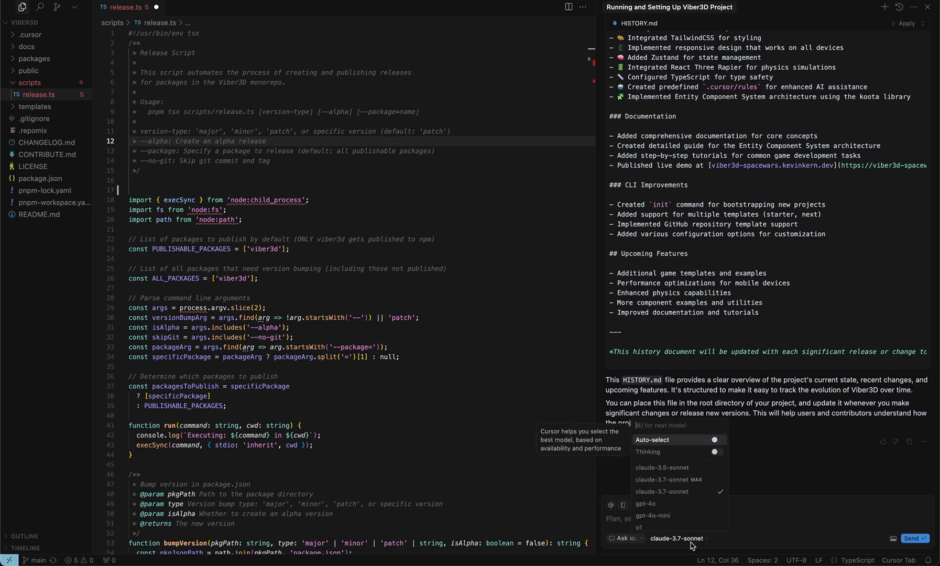
{"action": "mouse_move", "coordinate": [736, 349]}
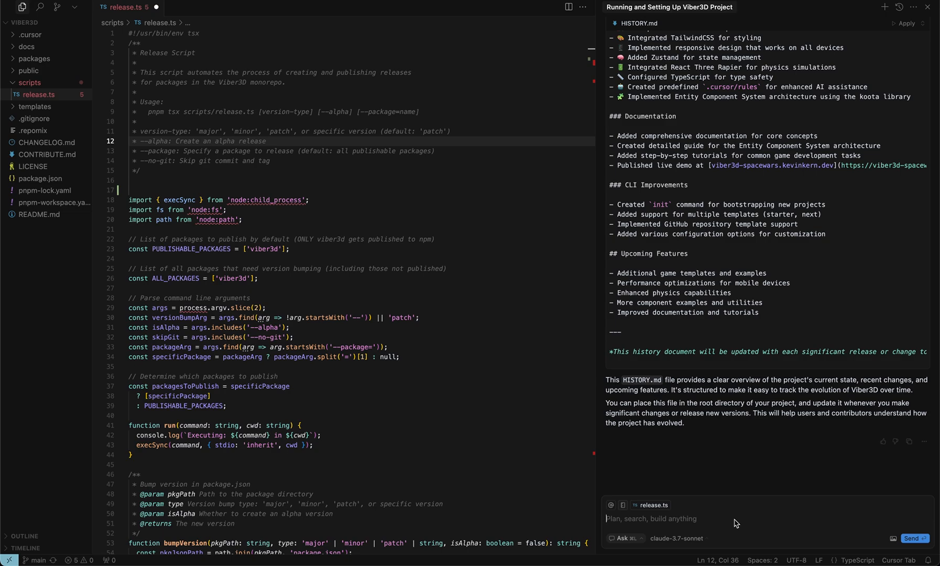
{"action": "left_click", "coordinate": [58, 8]}
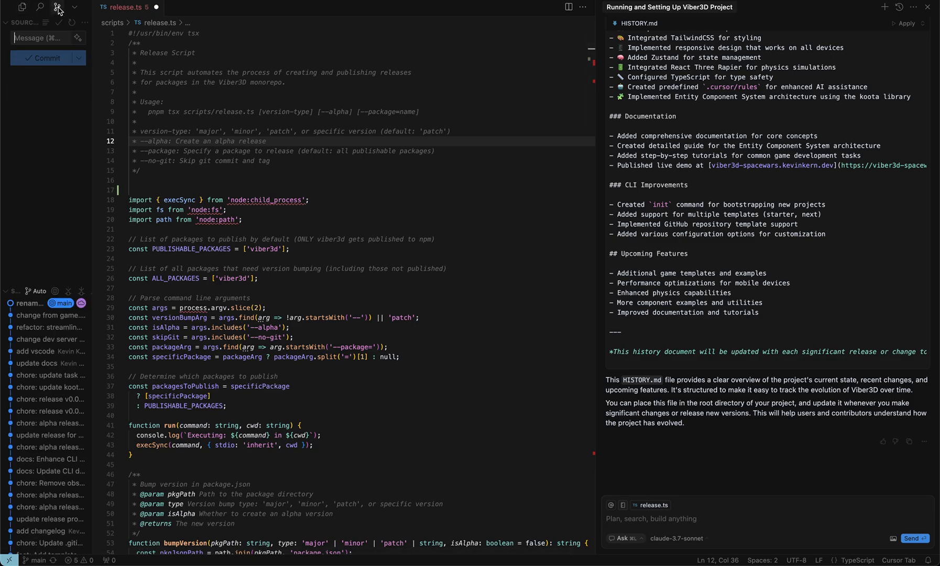